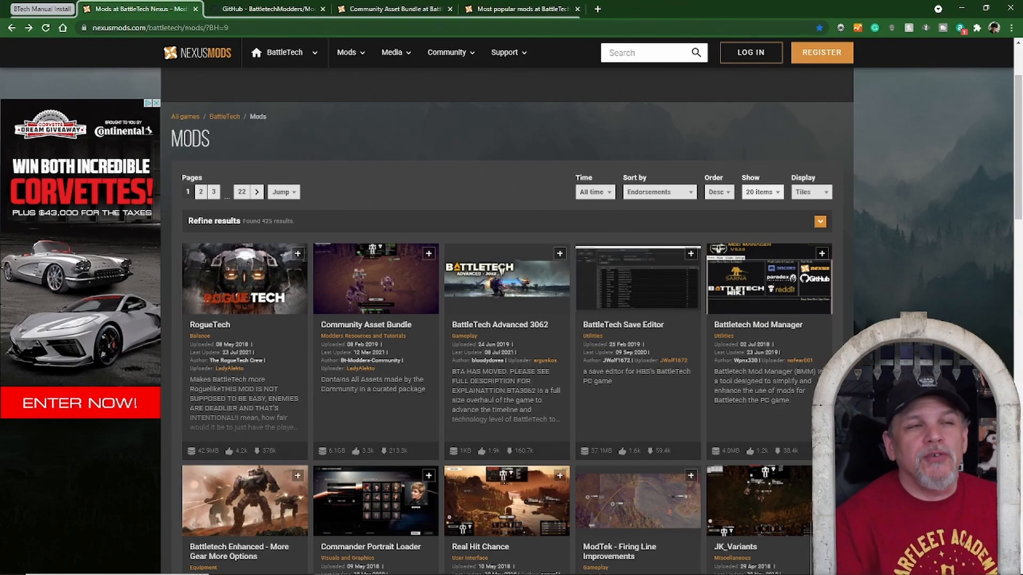
Show the Community Asset Bundle mod page and review its Requirements section, returning to the top.
{"action": "scroll", "scroll_direction": "up", "scroll_amount": 3}
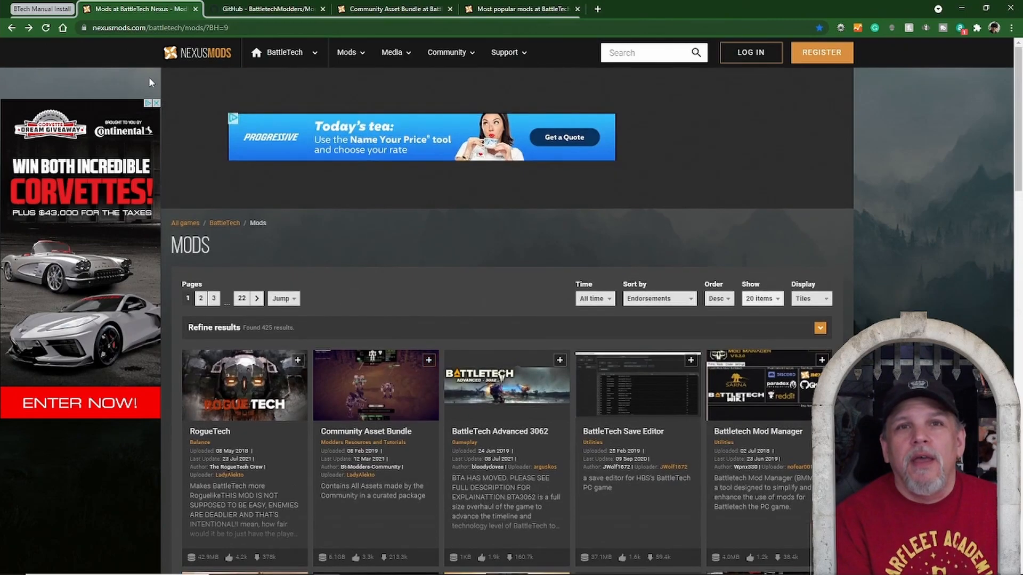
{"action": "mouse_move", "coordinate": [516, 363]}
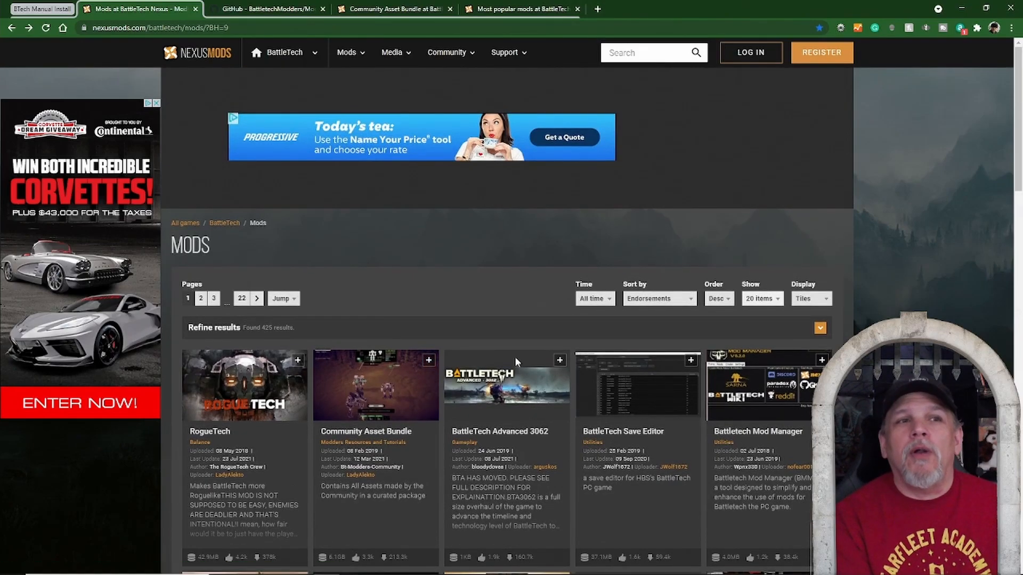
{"action": "mouse_move", "coordinate": [394, 436]}
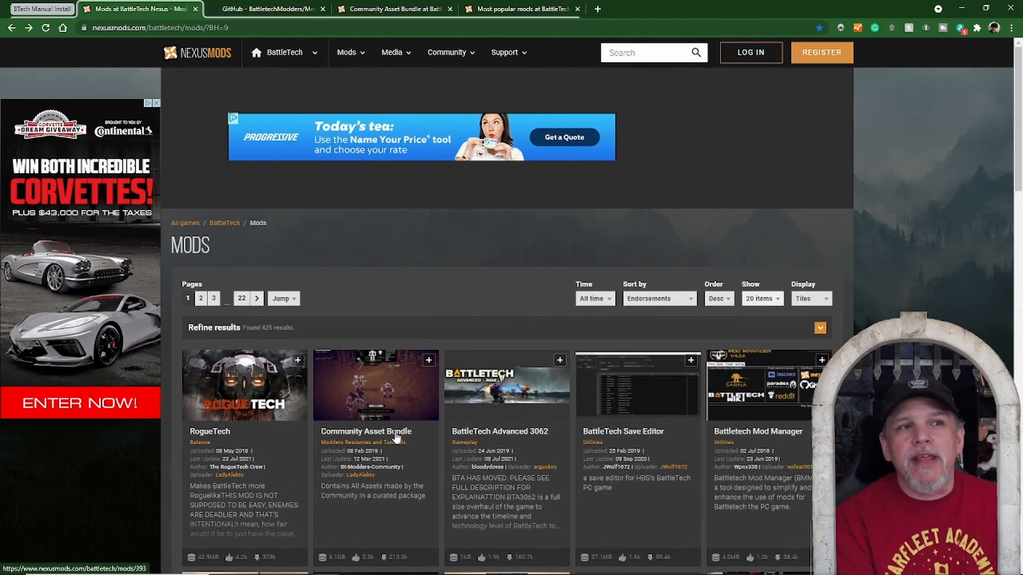
{"action": "left_click", "coordinate": [366, 431]}
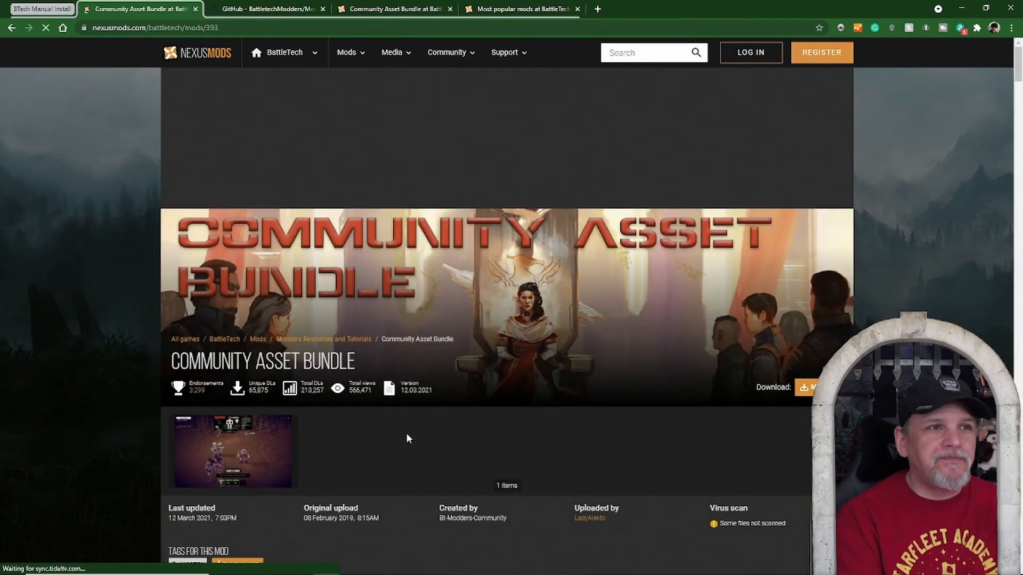
{"action": "scroll", "scroll_direction": "down", "scroll_amount": 3}
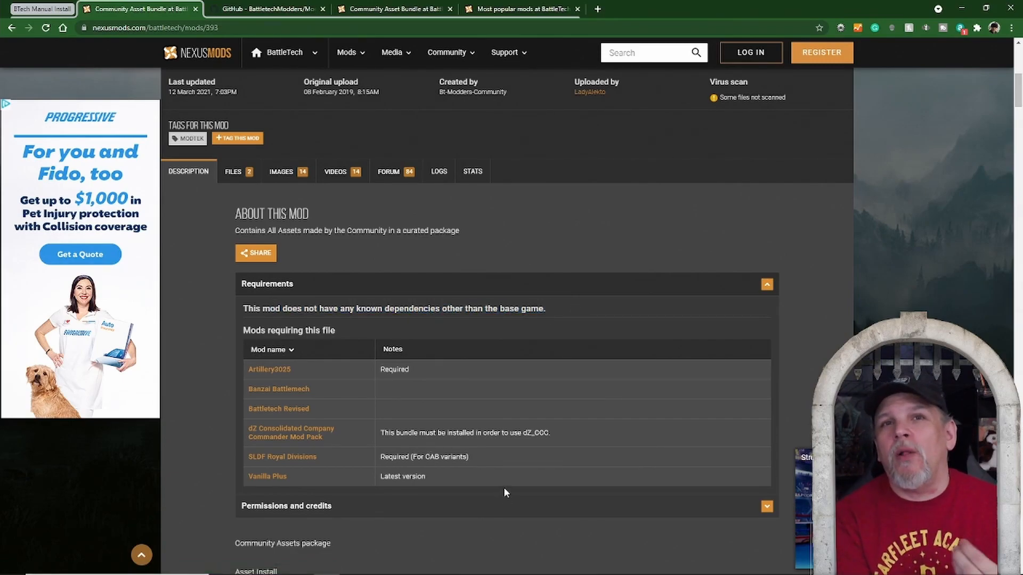
{"action": "scroll", "scroll_direction": "down", "scroll_amount": 3}
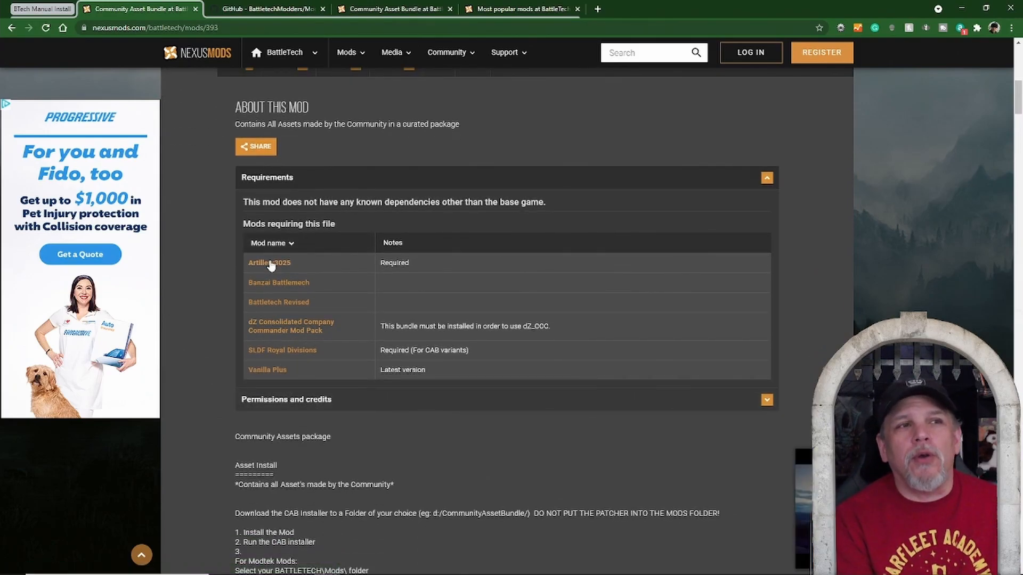
{"action": "mouse_move", "coordinate": [273, 385]}
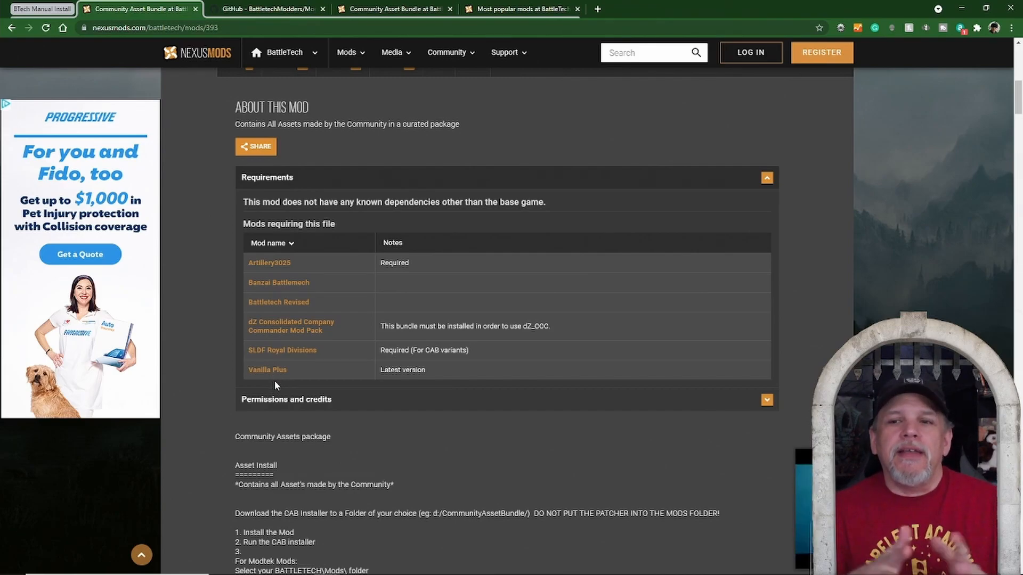
{"action": "mouse_move", "coordinate": [284, 362]}
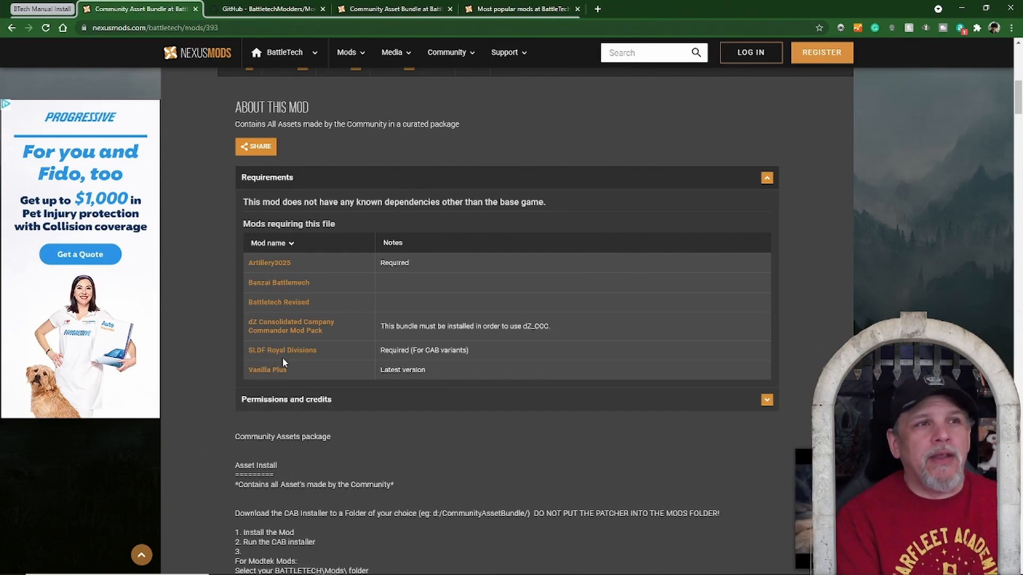
{"action": "mouse_move", "coordinate": [332, 312]}
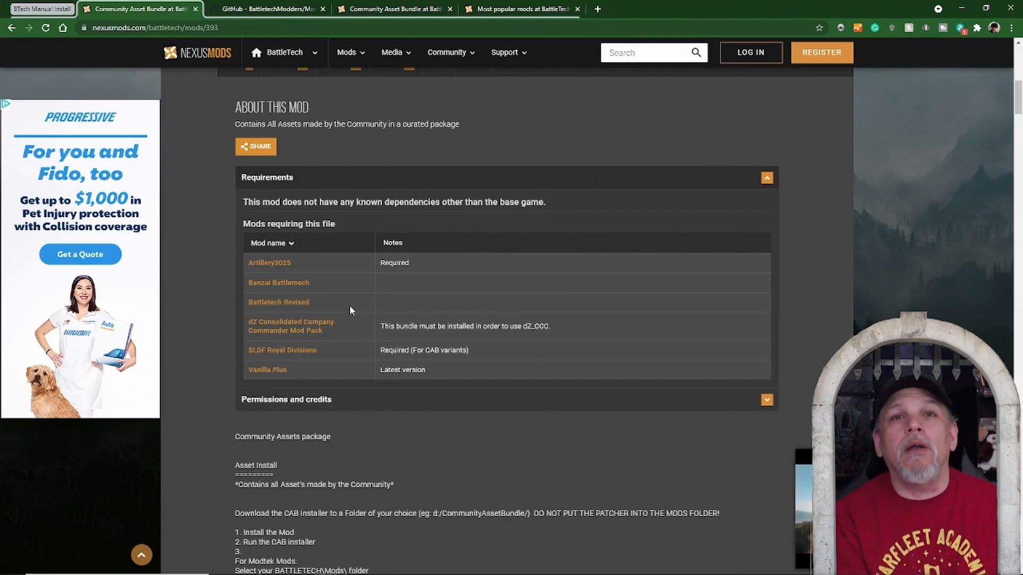
{"action": "mouse_move", "coordinate": [354, 302]}
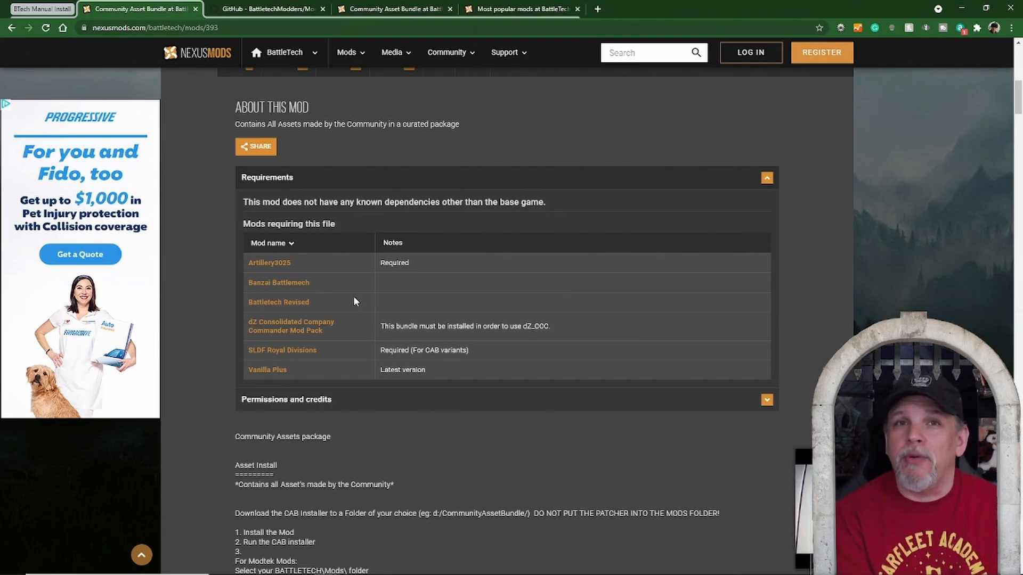
{"action": "scroll", "scroll_direction": "up", "scroll_amount": 3}
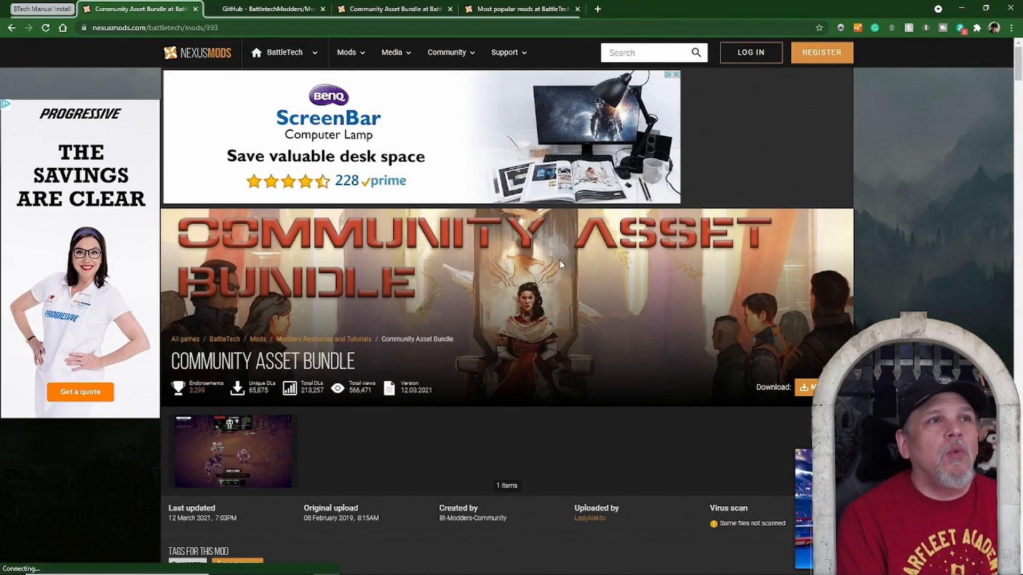
Switch to the ModTek GitHub repository and list its releases down to the latest stable release assets.
{"action": "left_click", "coordinate": [264, 8]}
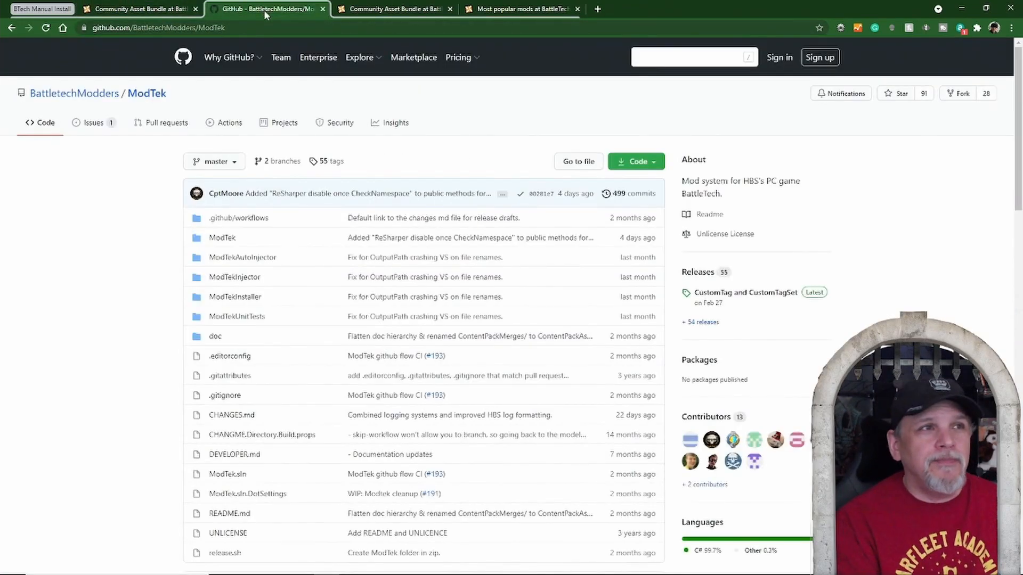
{"action": "mouse_move", "coordinate": [74, 93]}
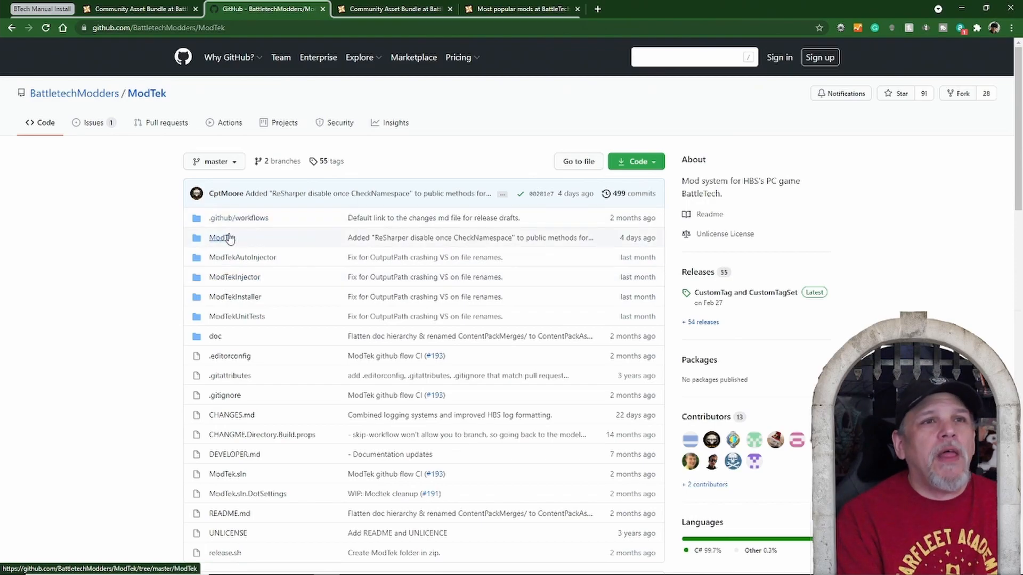
{"action": "mouse_move", "coordinate": [697, 272]}
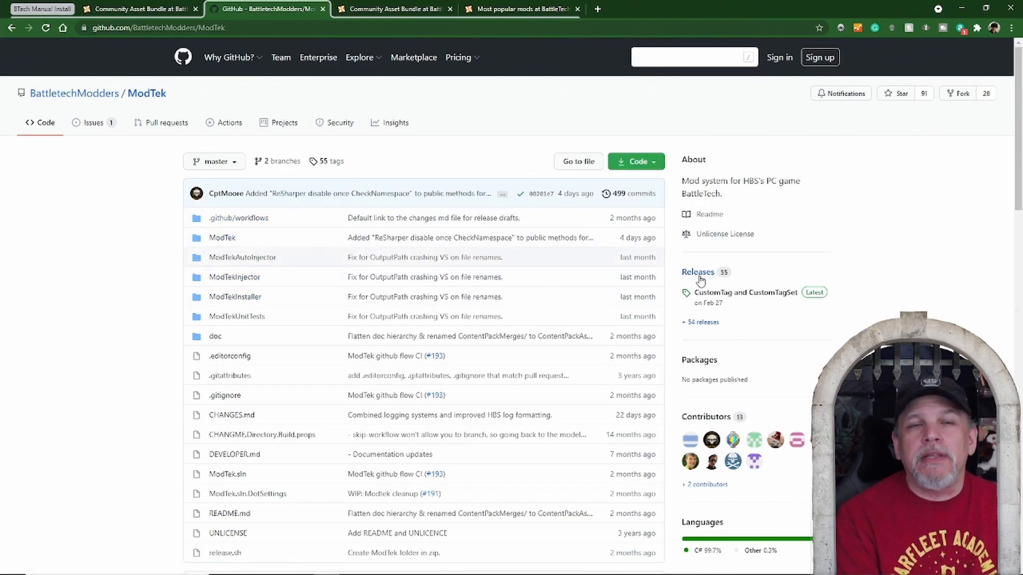
{"action": "mouse_move", "coordinate": [697, 272]}
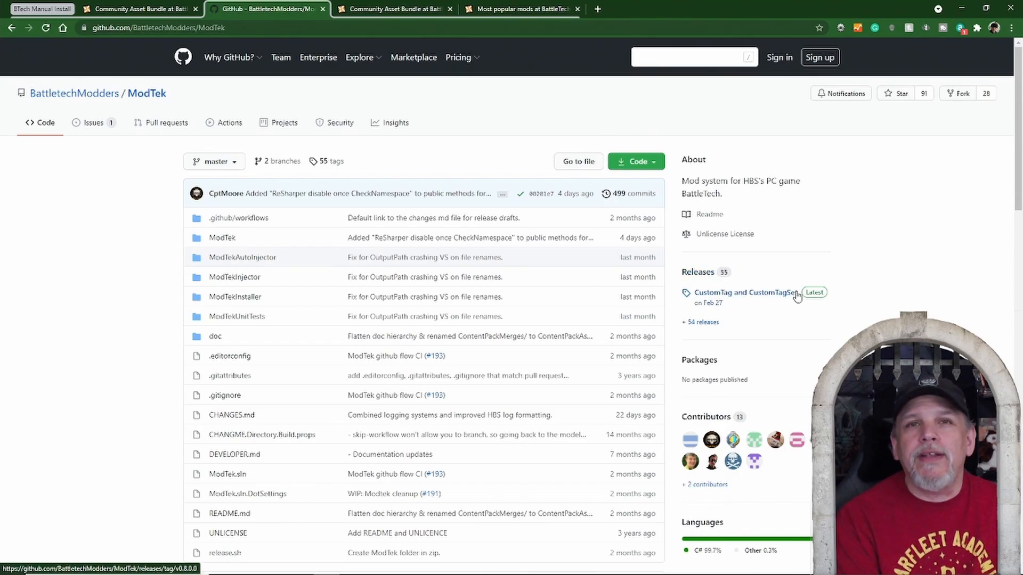
{"action": "mouse_move", "coordinate": [799, 290]}
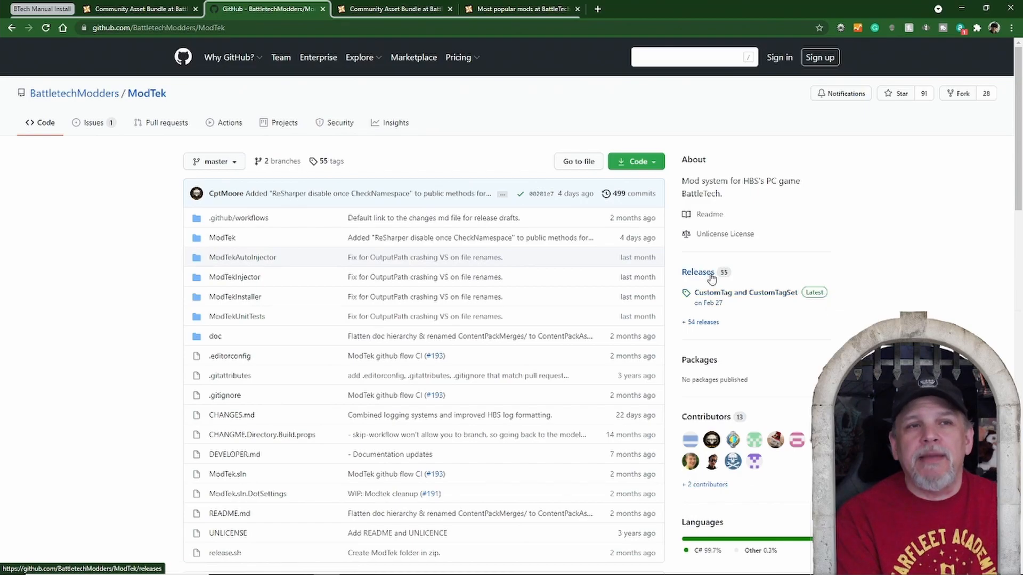
{"action": "left_click", "coordinate": [696, 271]}
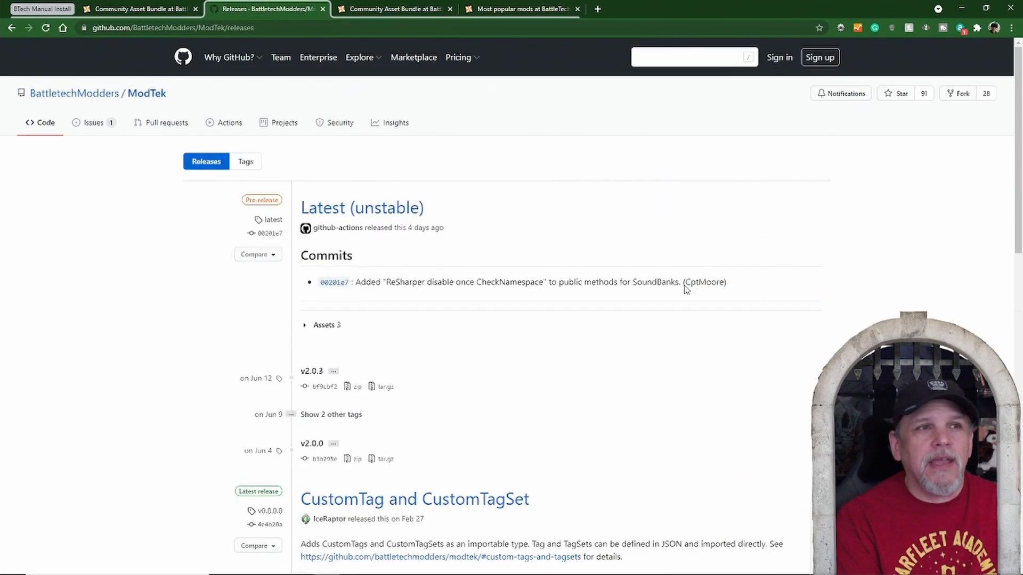
{"action": "mouse_move", "coordinate": [445, 225]}
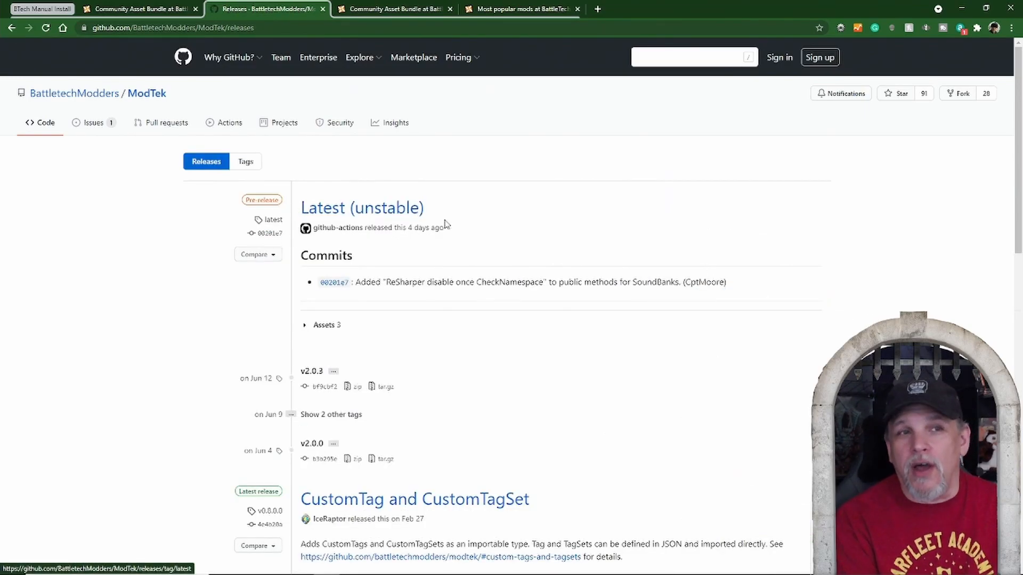
{"action": "scroll", "scroll_direction": "down", "scroll_amount": 3}
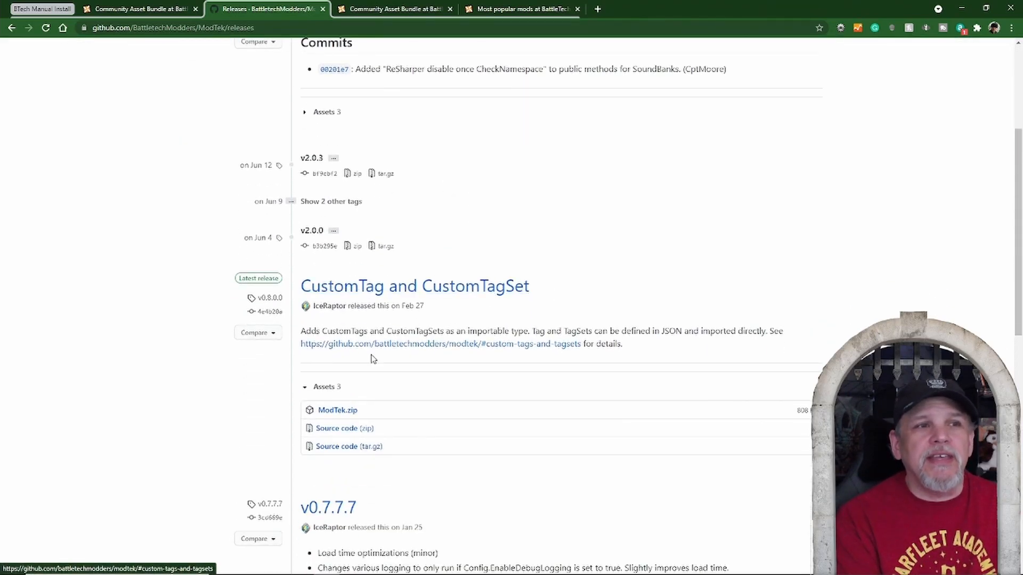
{"action": "mouse_move", "coordinate": [429, 373]}
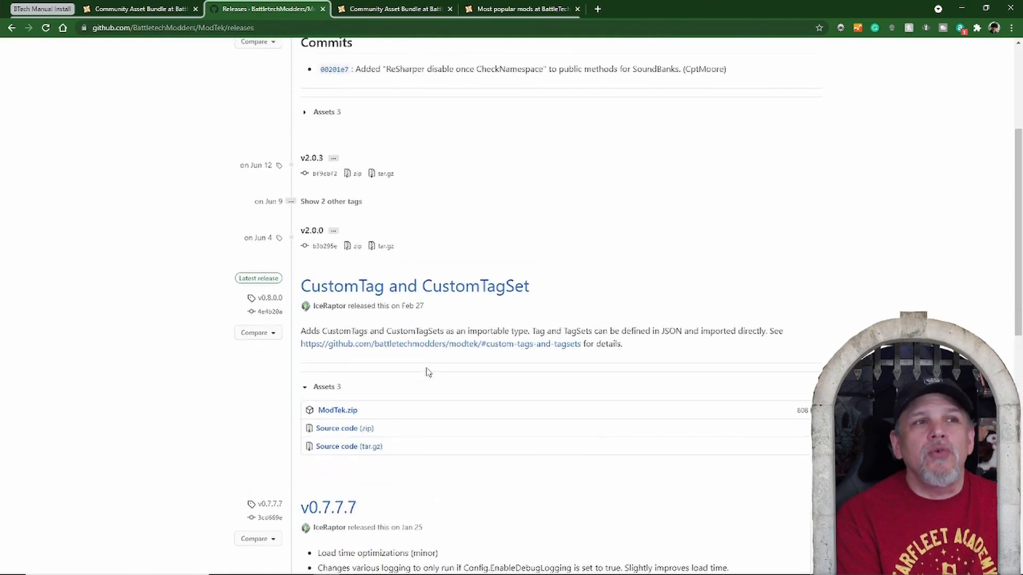
{"action": "mouse_move", "coordinate": [336, 295]}
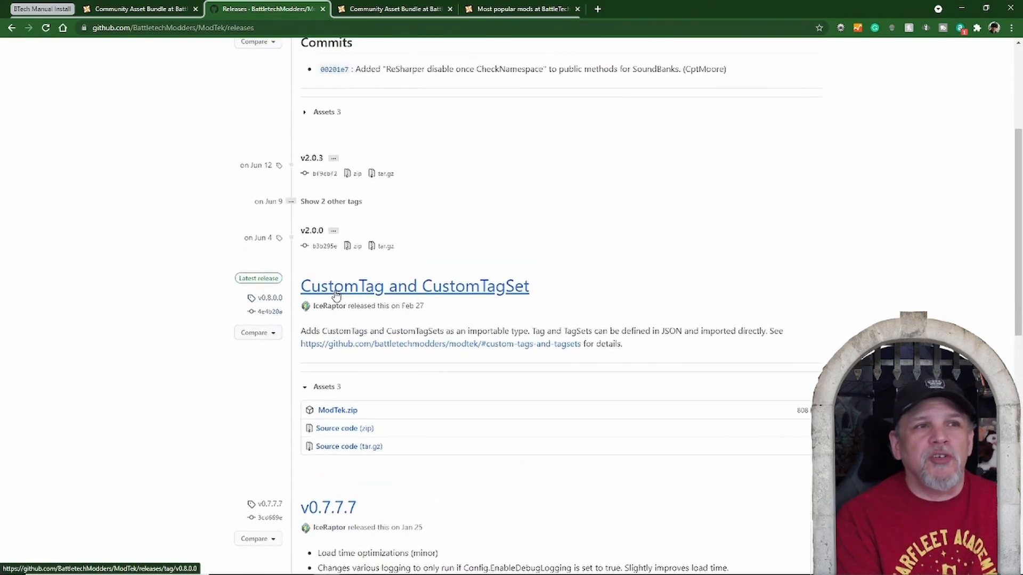
Bring up the CustomTag and CustomTagSet (v0.8.0.0) release page with its ModTek.zip asset.
{"action": "left_click", "coordinate": [414, 286]}
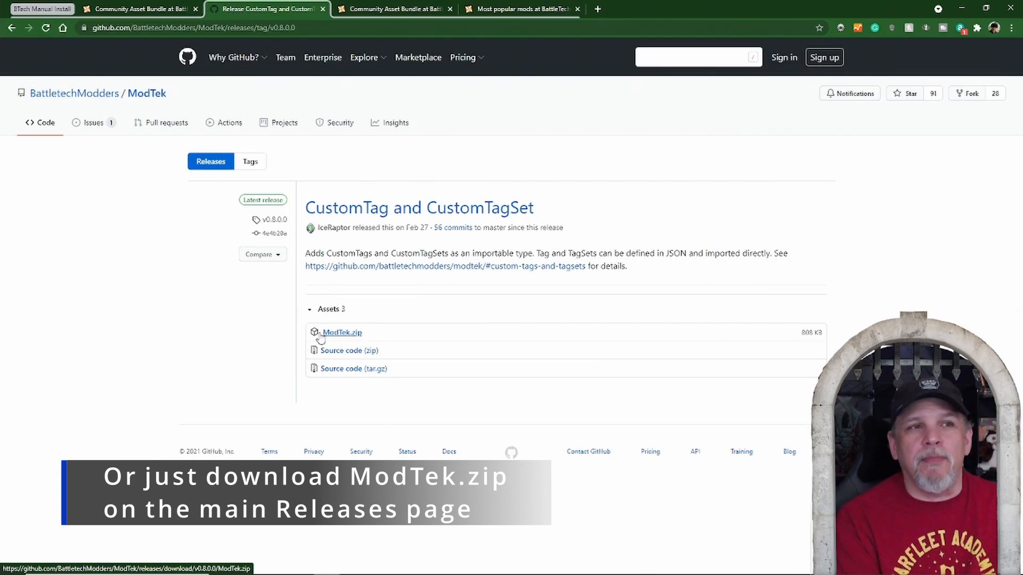
{"action": "mouse_move", "coordinate": [359, 309]}
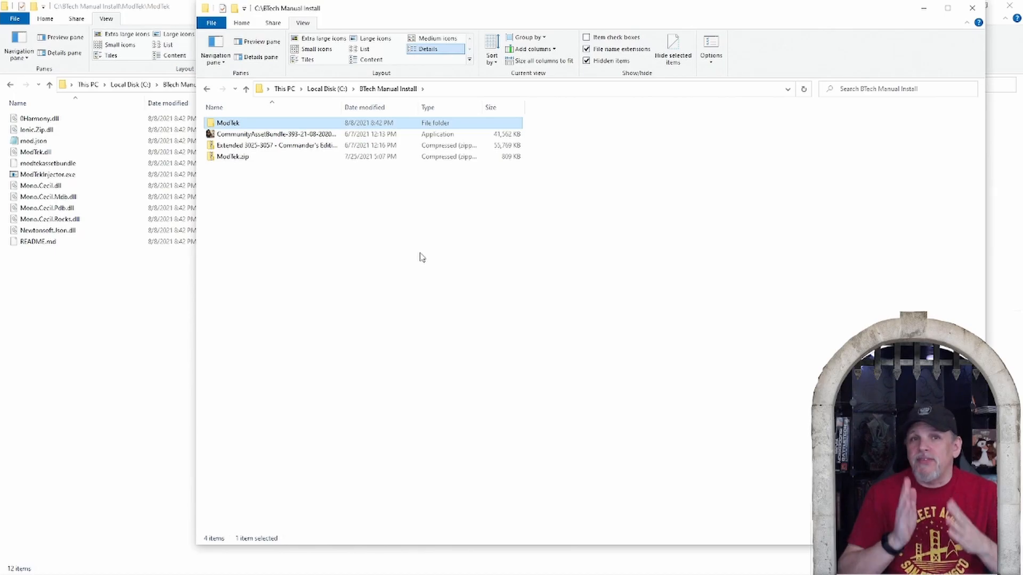
{"action": "mouse_move", "coordinate": [227, 123]}
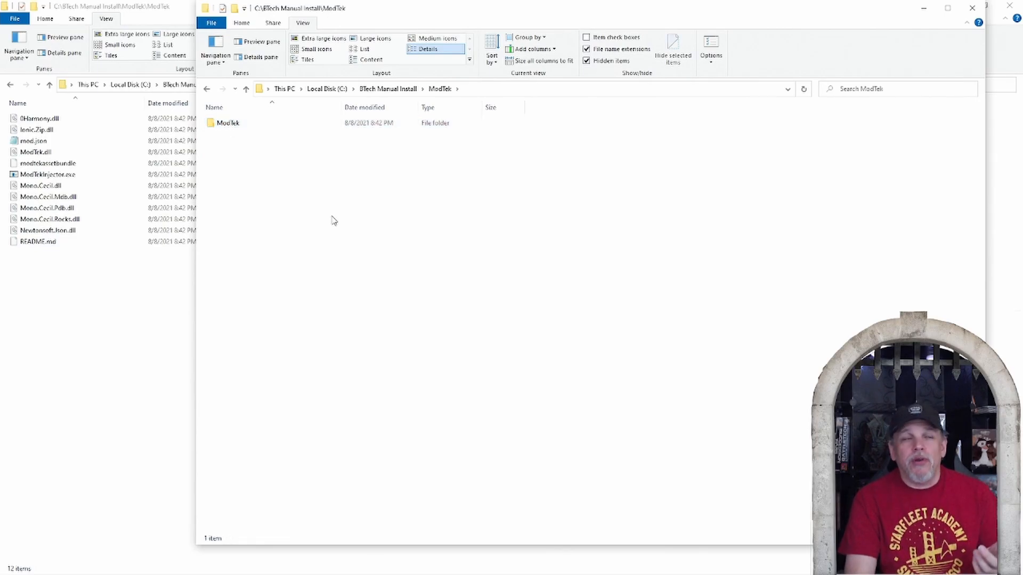
Show the inner ModTek folder's files, including ModTek.dll and ModTekInjector.exe.
{"action": "double_click", "coordinate": [228, 123]}
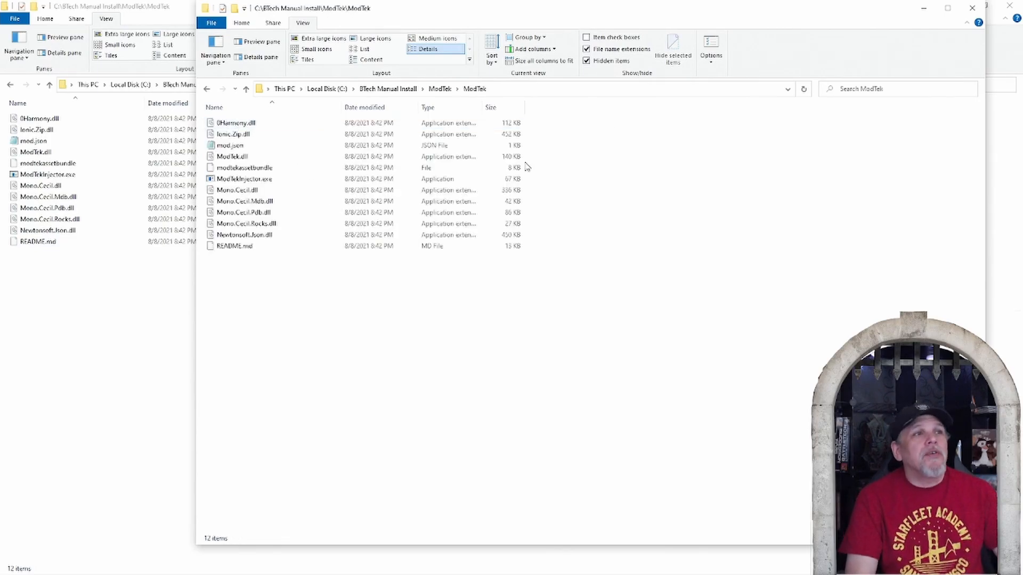
{"action": "left_click", "coordinate": [232, 157]}
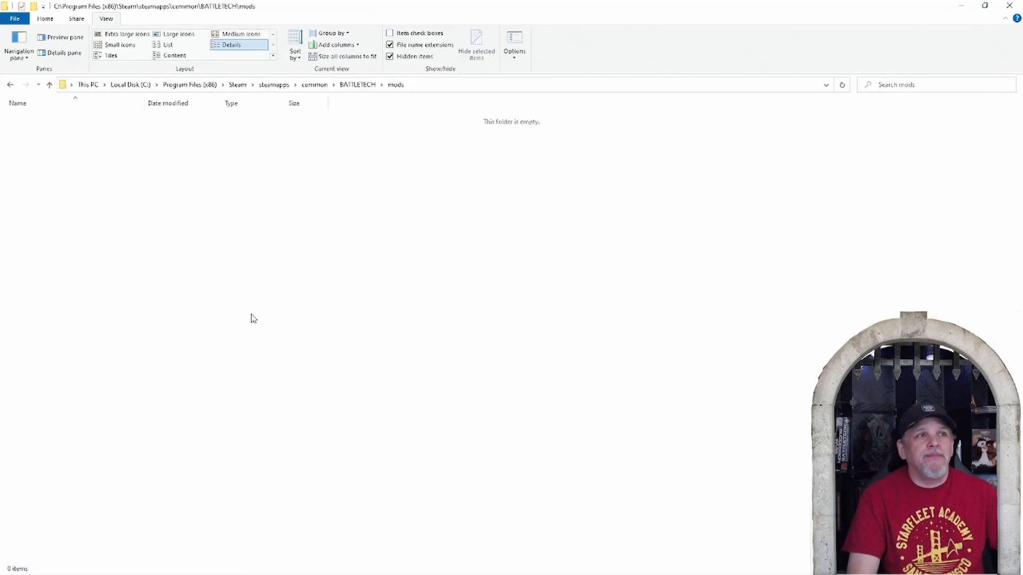
{"action": "mouse_move", "coordinate": [73, 117]}
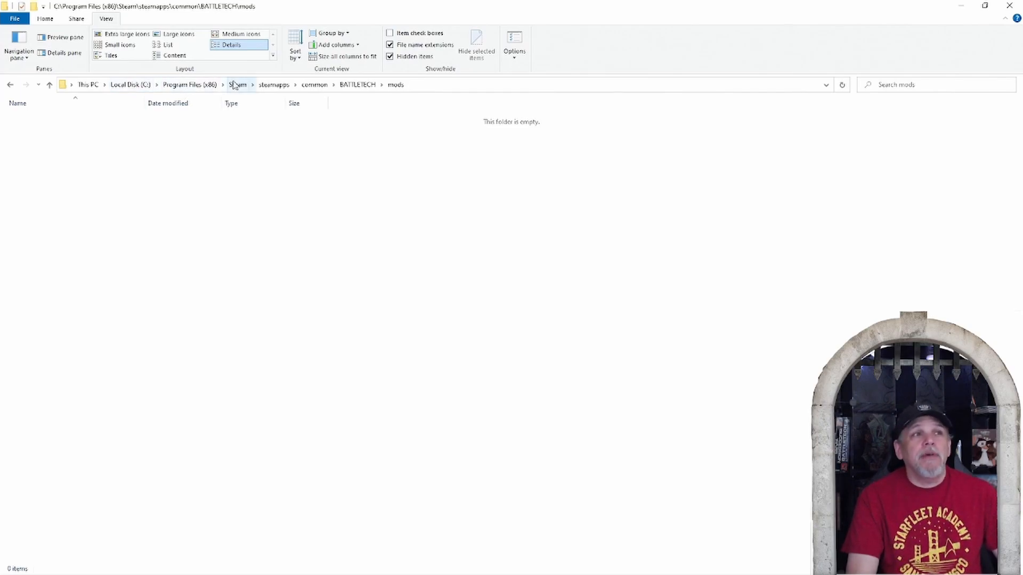
{"action": "mouse_move", "coordinate": [319, 85]}
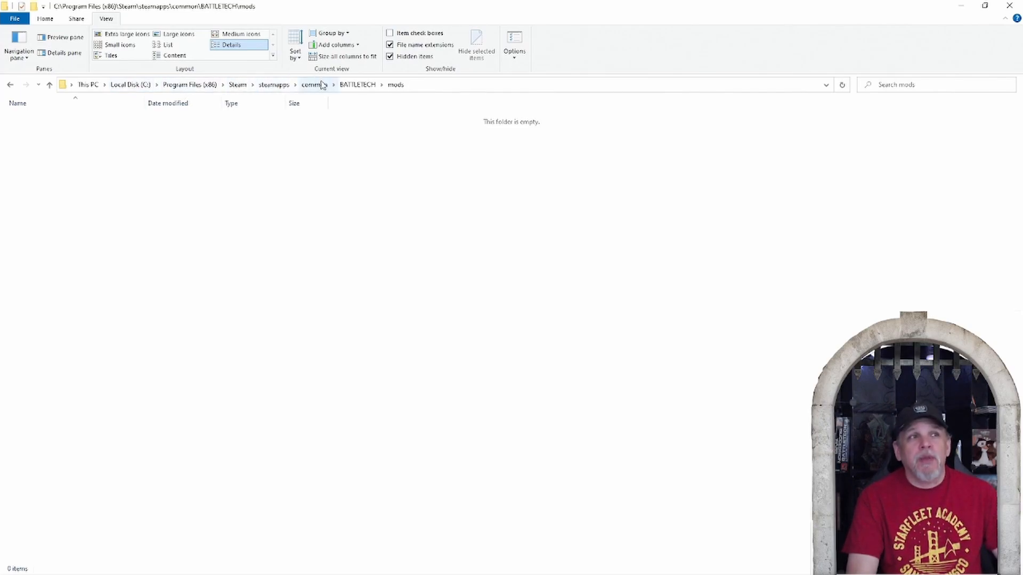
{"action": "mouse_move", "coordinate": [429, 101]}
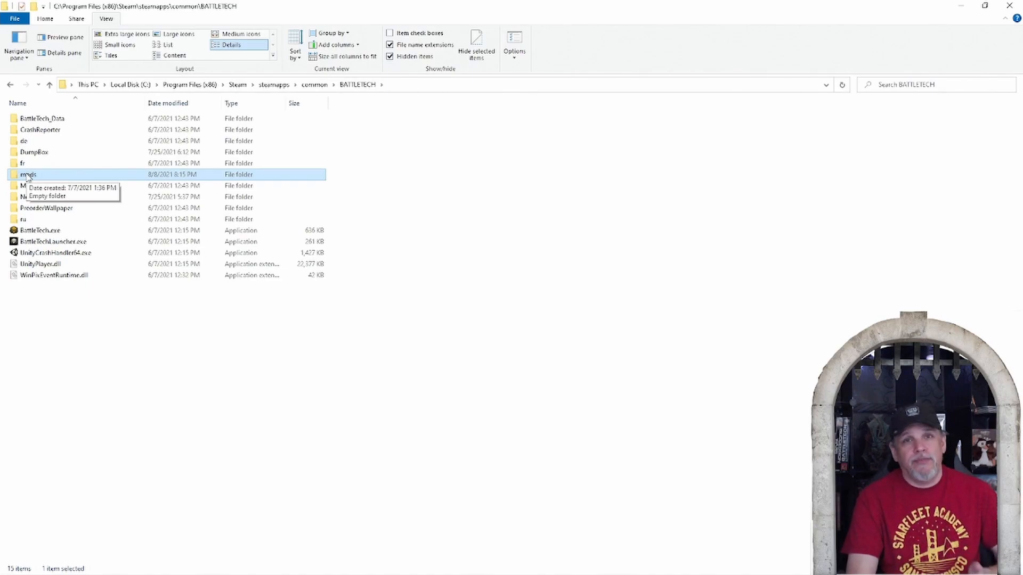
{"action": "double_click", "coordinate": [28, 174]}
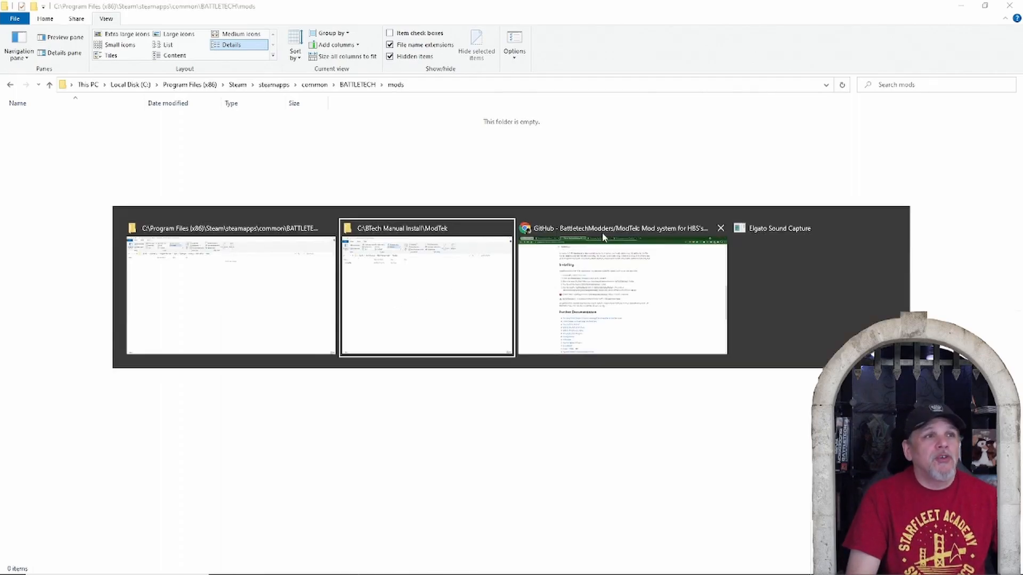
Bring the BTech Manual Install window forward and go up to the folder holding ModTek.
{"action": "left_click", "coordinate": [426, 292]}
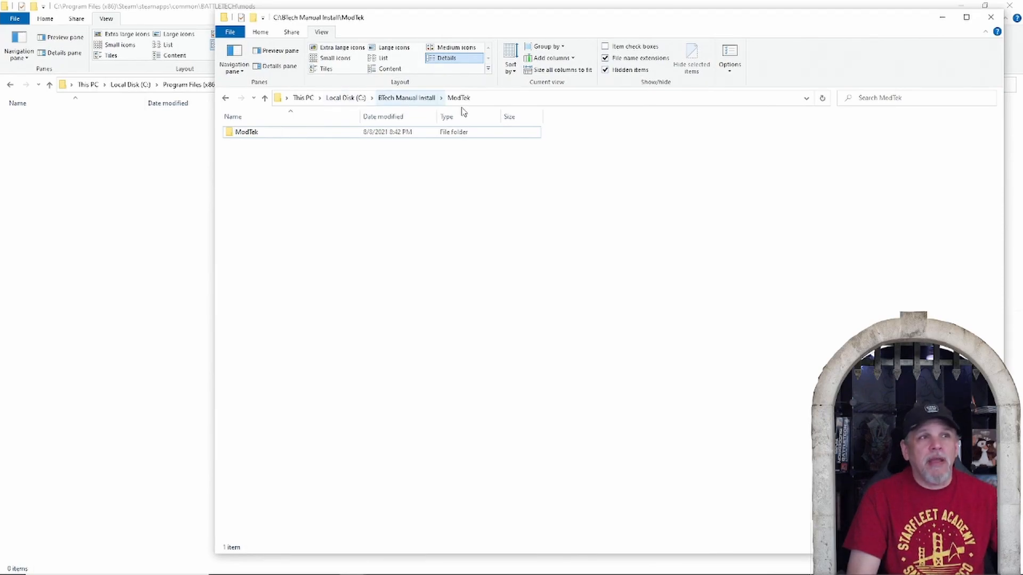
{"action": "left_click", "coordinate": [247, 132]}
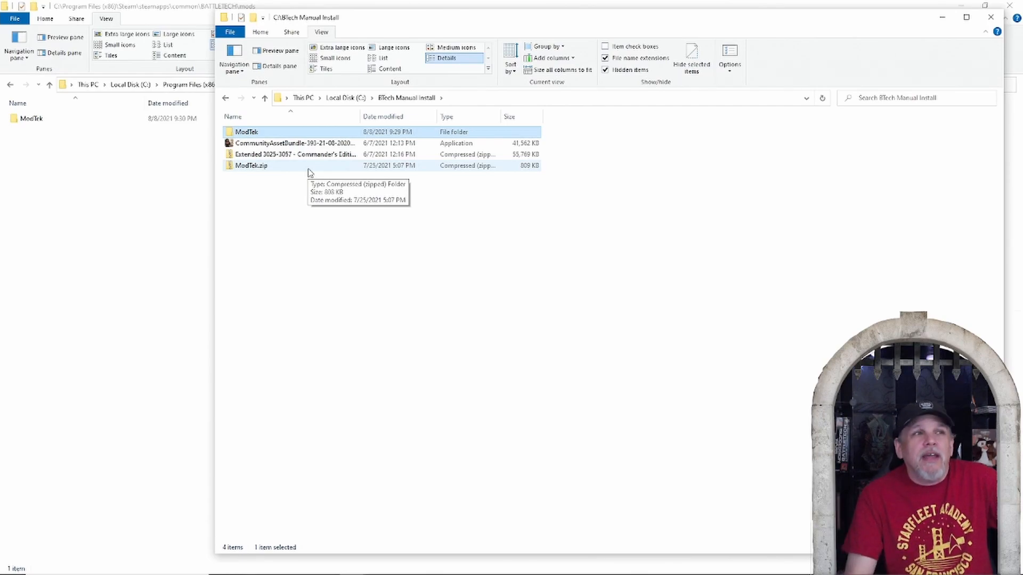
{"action": "mouse_move", "coordinate": [294, 143]}
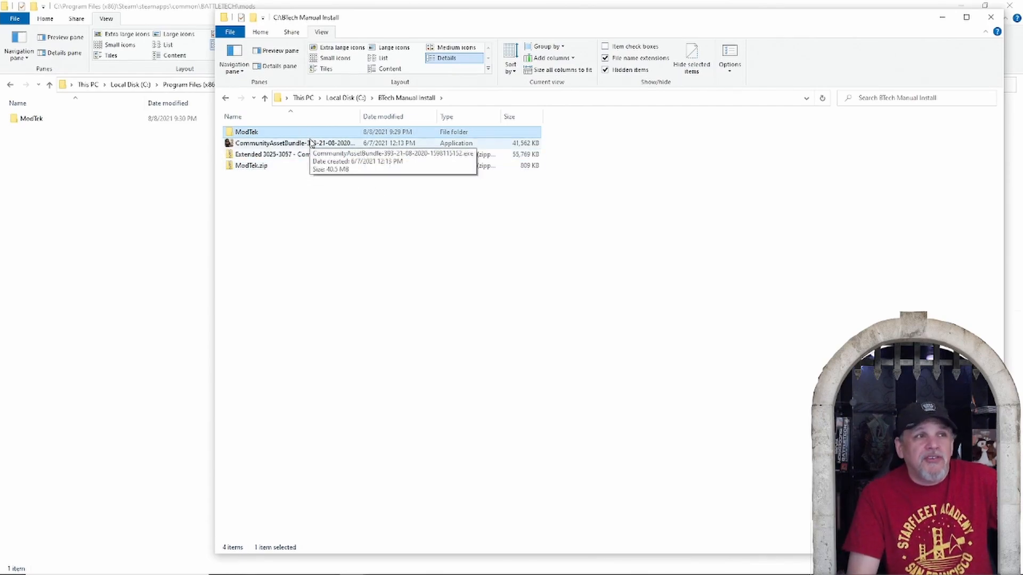
Launch the CommunityAssetBundle installer executable targeting the BATTLETECH\mods folder.
{"action": "left_click", "coordinate": [294, 143]}
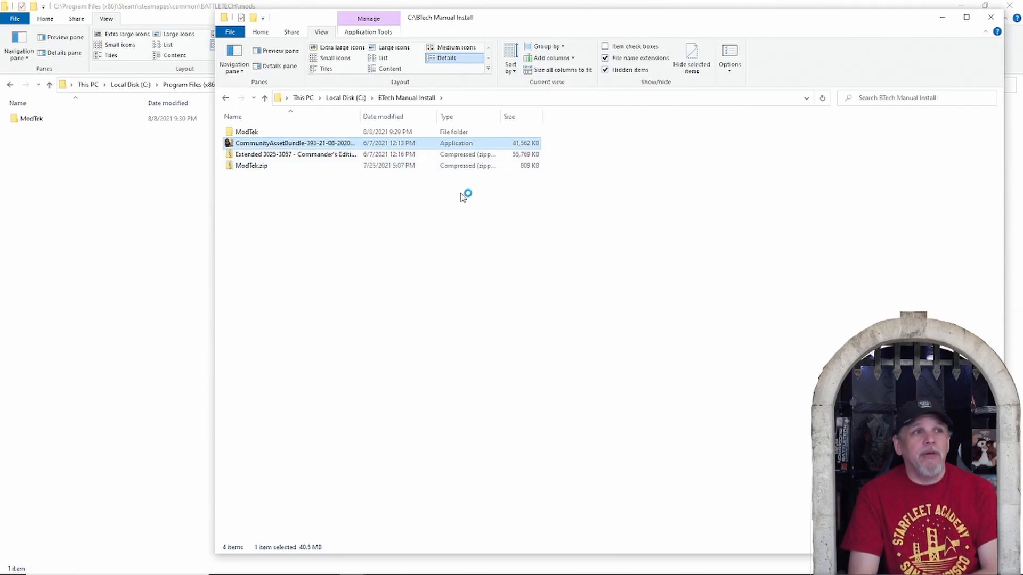
{"action": "double_click", "coordinate": [294, 143]}
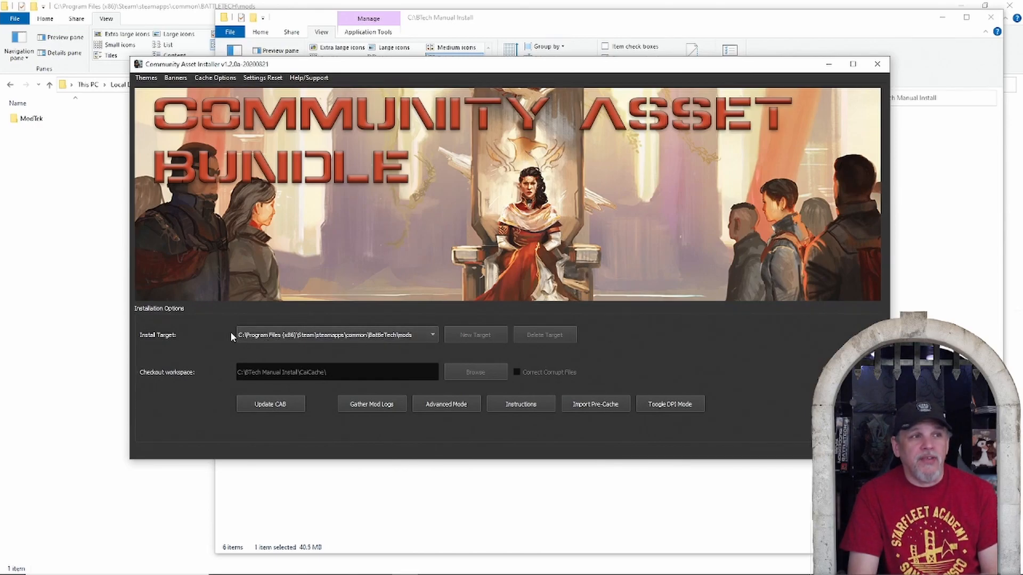
{"action": "mouse_move", "coordinate": [299, 344]}
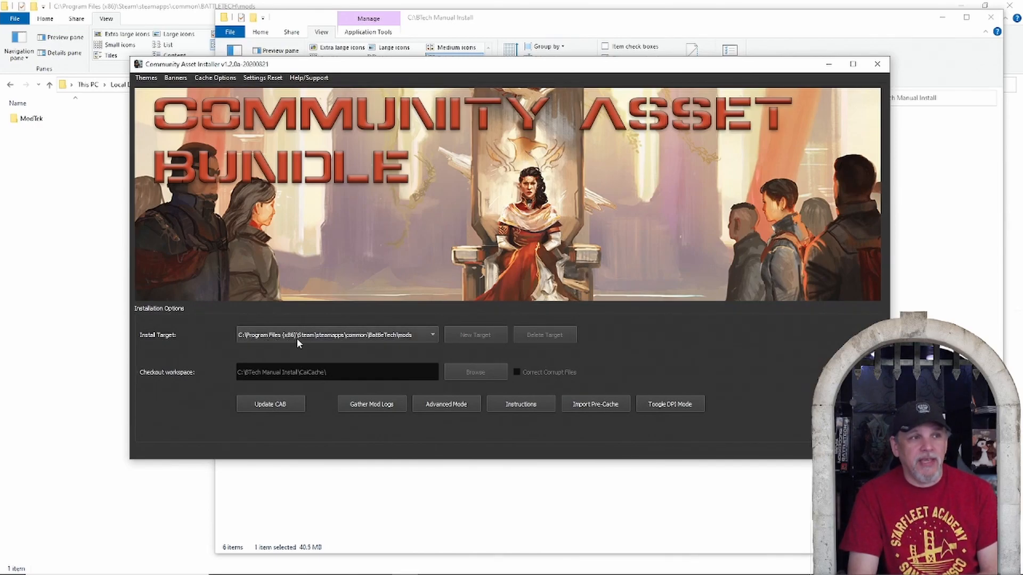
{"action": "mouse_move", "coordinate": [397, 344]}
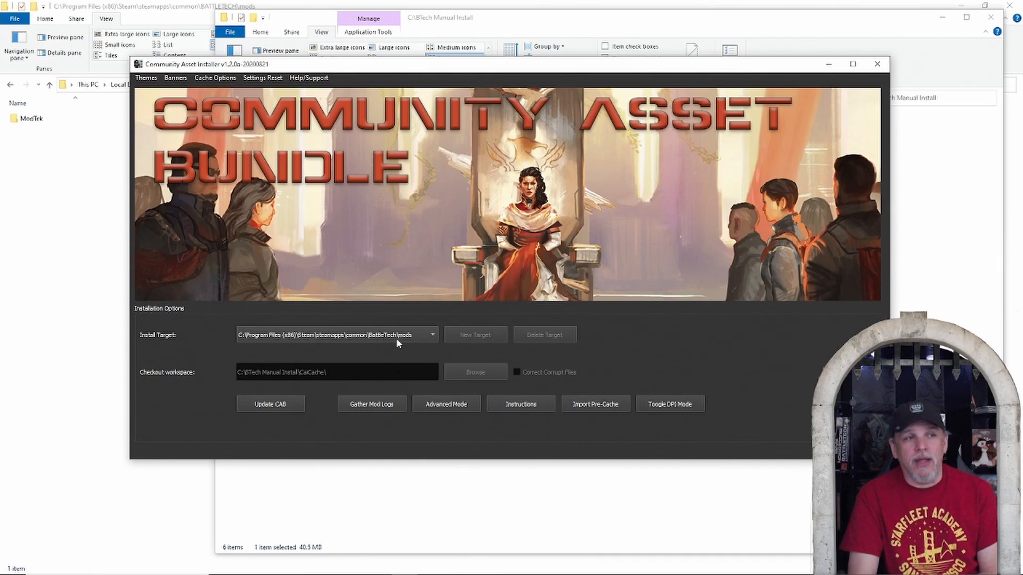
{"action": "mouse_move", "coordinate": [402, 345]}
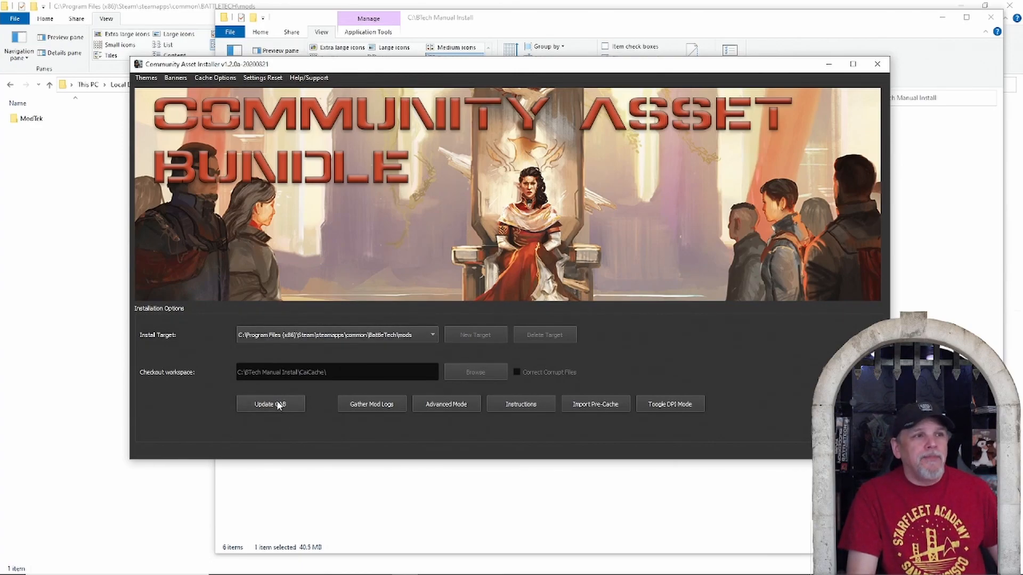
Run Update CAB to download the asset bundle into the mods folder.
{"action": "left_click", "coordinate": [269, 404]}
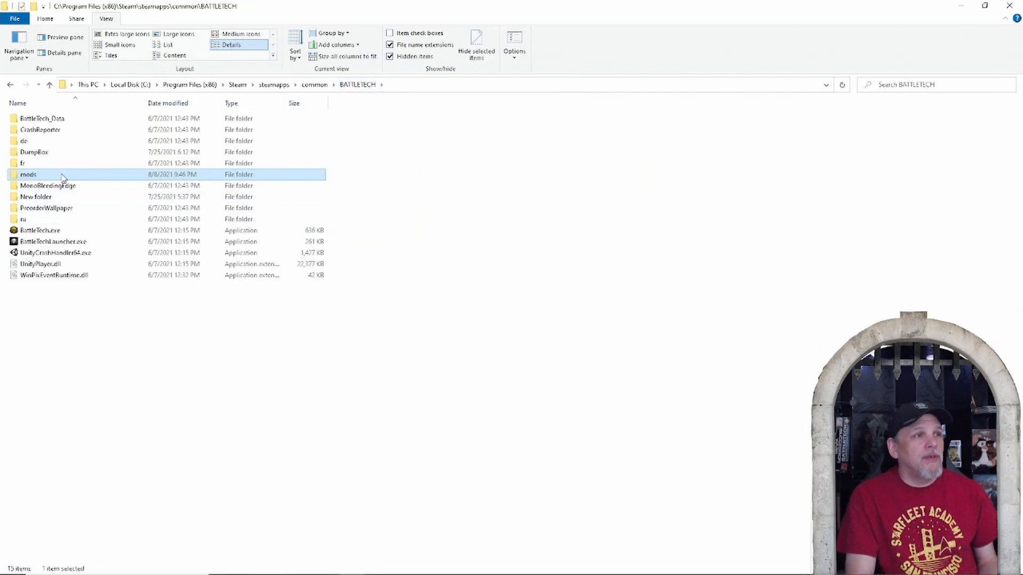
View the BATTLETECH mods folder now holding five CAB folders alongside ModTek.
{"action": "double_click", "coordinate": [28, 174]}
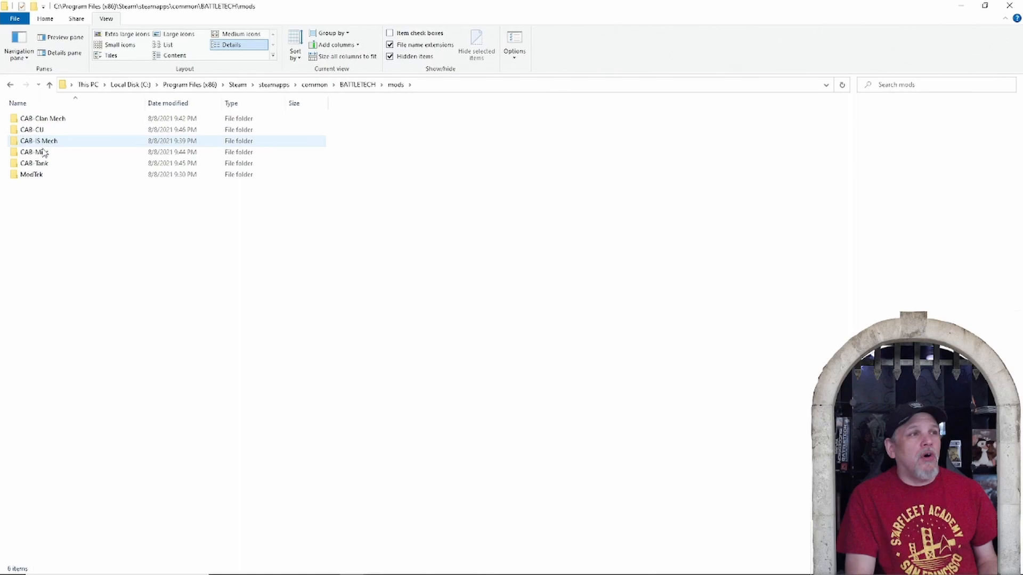
{"action": "left_click", "coordinate": [34, 152]}
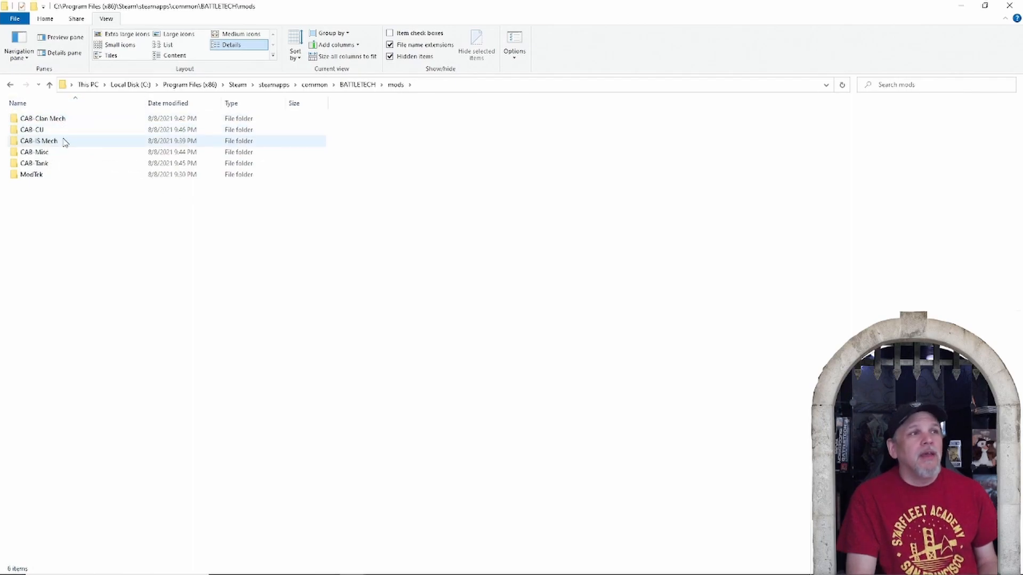
{"action": "left_click", "coordinate": [182, 275]}
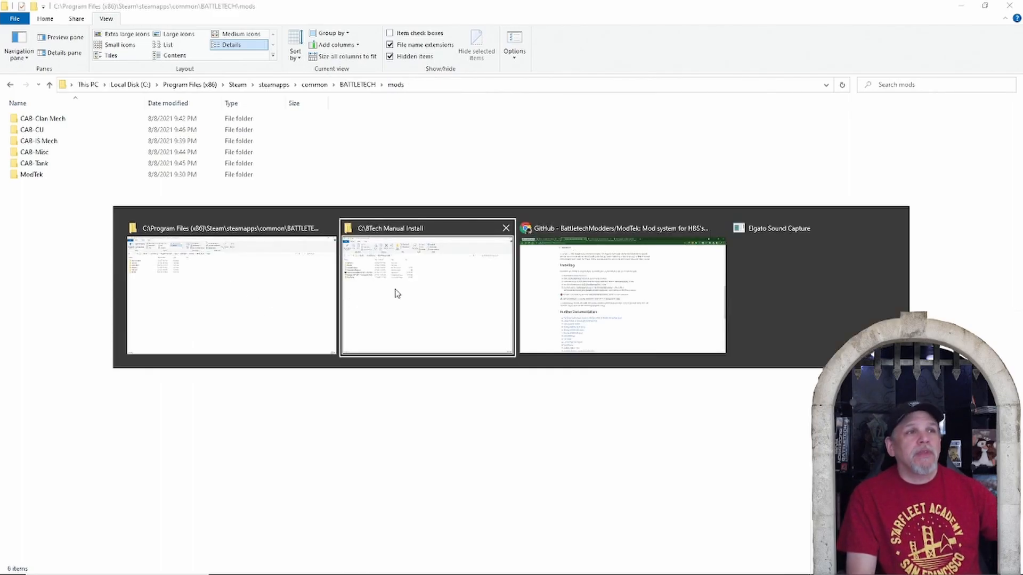
Switch to BTech Manual Install and browse into the Extended 3025-3057 Commander's Edition zip.
{"action": "left_click", "coordinate": [426, 293]}
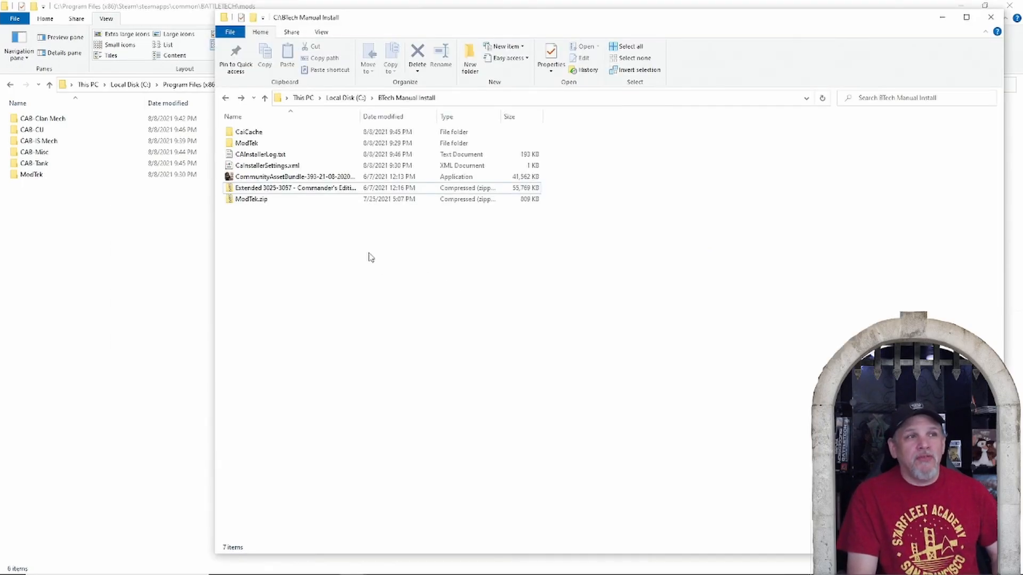
{"action": "mouse_move", "coordinate": [295, 188]}
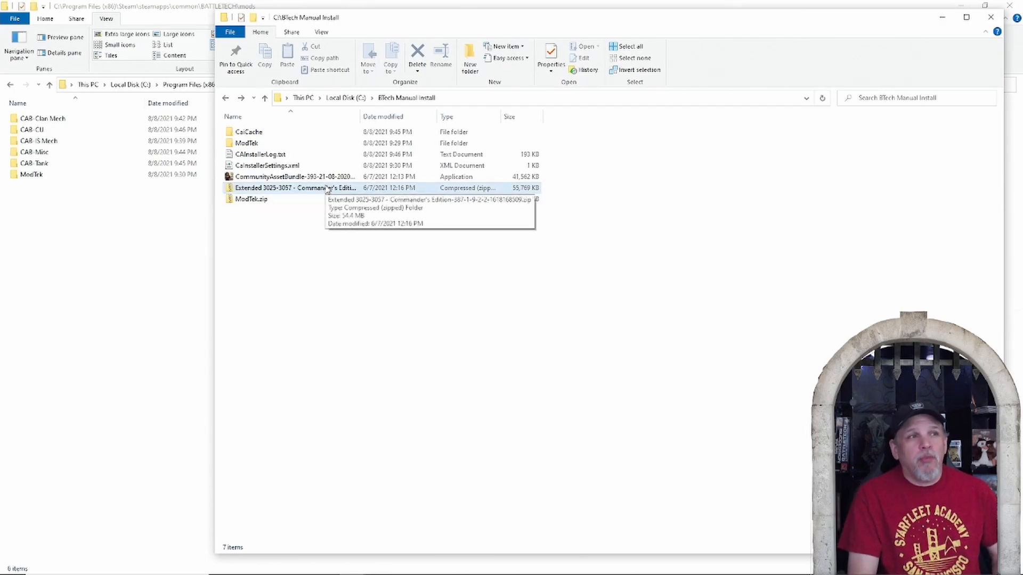
{"action": "double_click", "coordinate": [294, 187]}
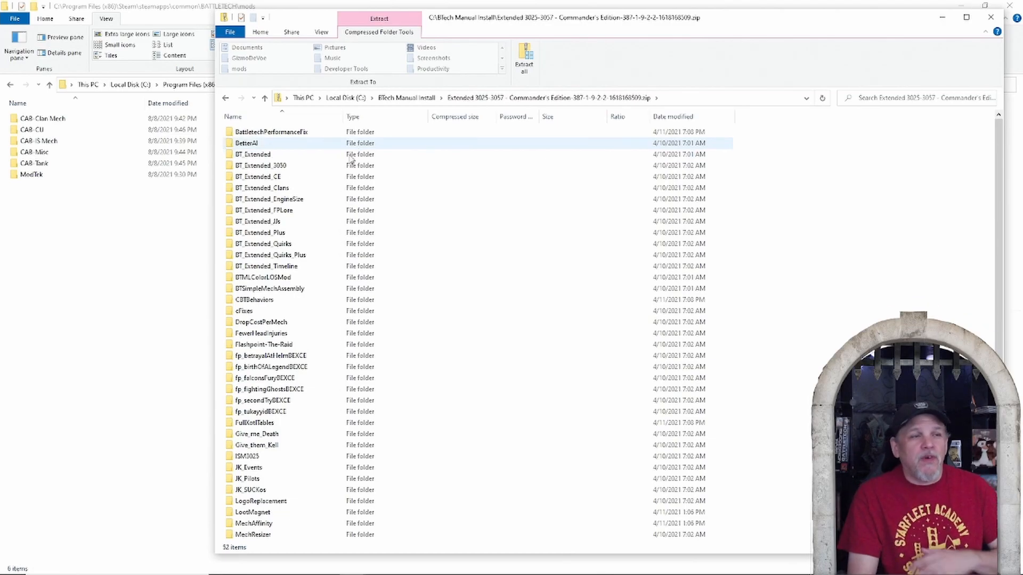
{"action": "left_click", "coordinate": [261, 232]}
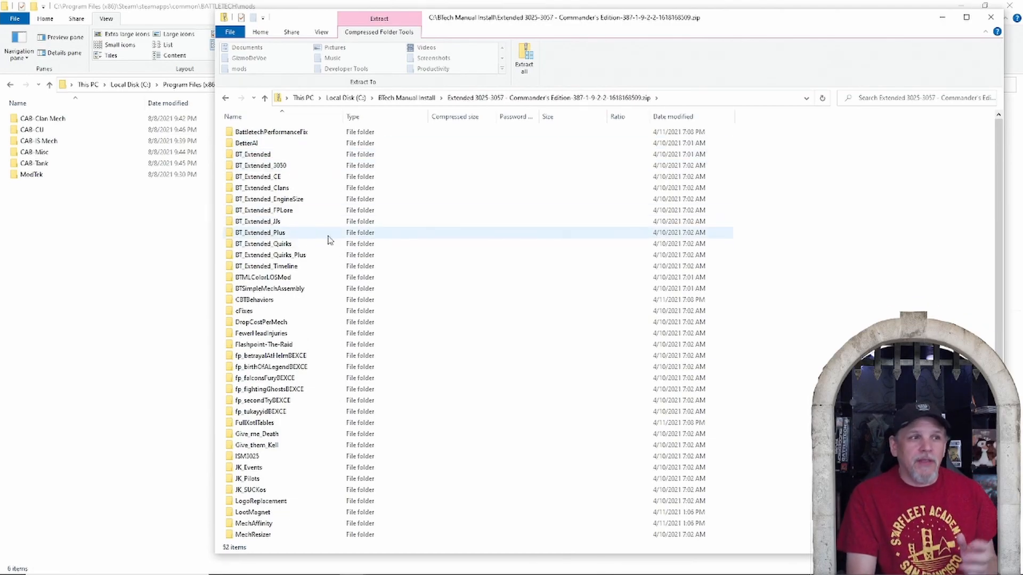
{"action": "scroll", "scroll_direction": "down", "scroll_amount": 3}
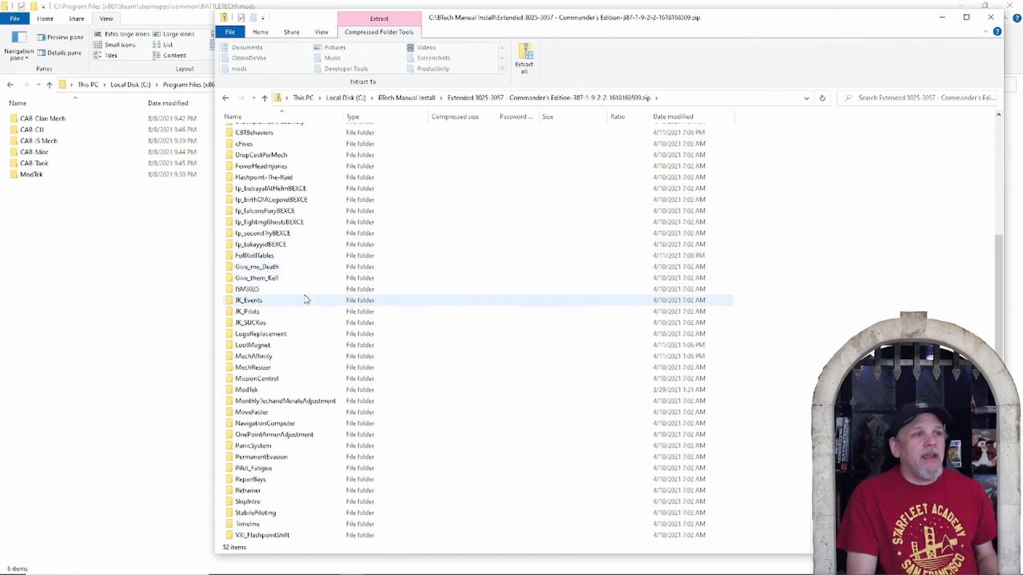
{"action": "left_click", "coordinate": [246, 390]}
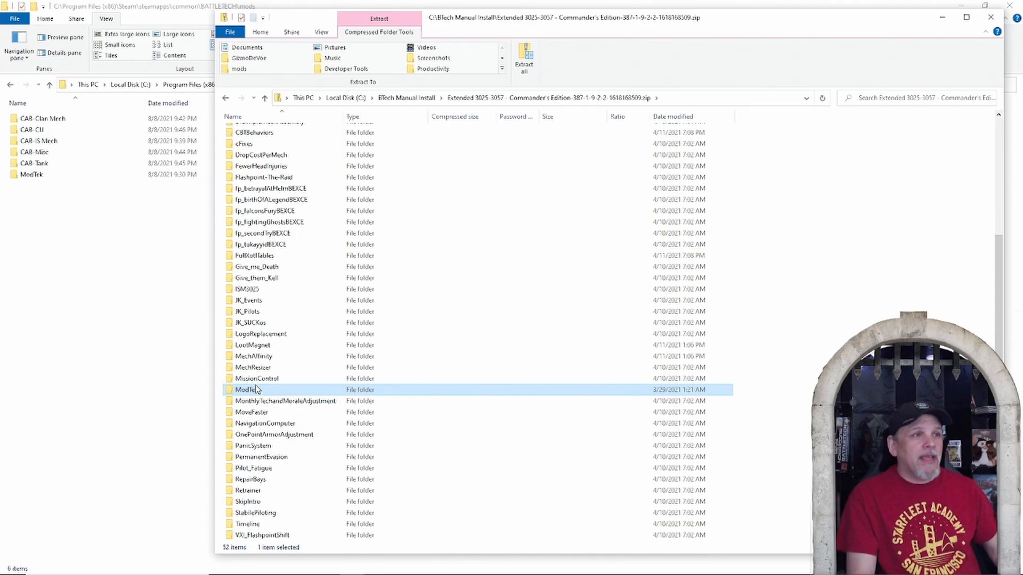
Select all 52 mod folders in the archive with Ctrl+A for copying.
{"action": "left_click", "coordinate": [248, 311]}
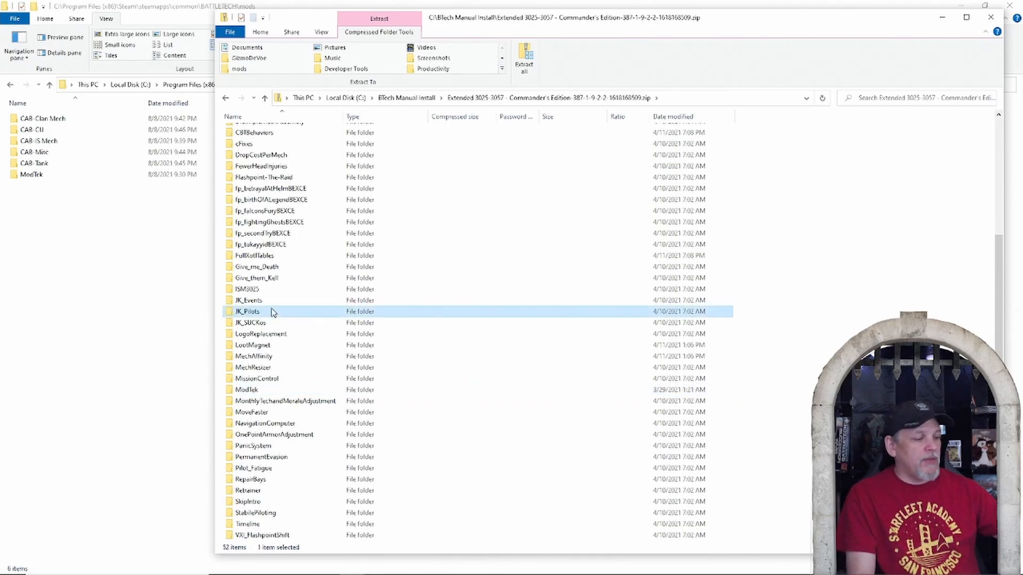
{"action": "key", "text": "ctrl+a"}
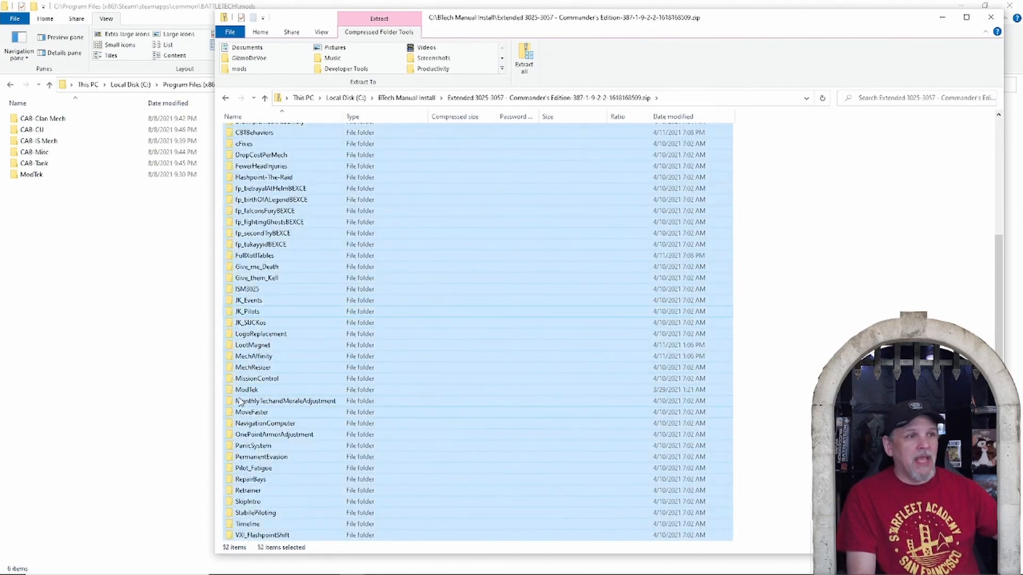
{"action": "left_click", "coordinate": [247, 390]}
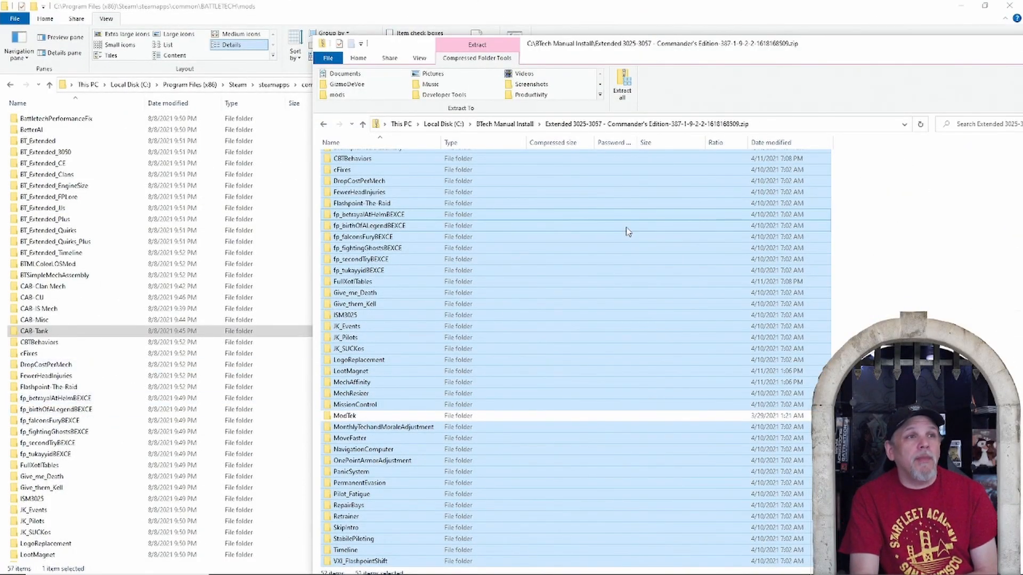
{"action": "mouse_move", "coordinate": [501, 299]}
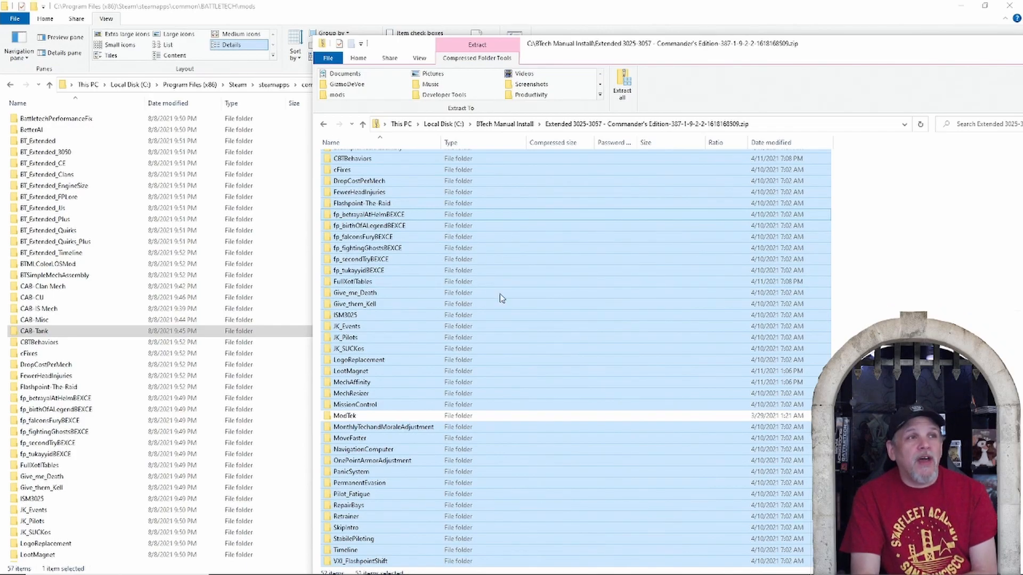
{"action": "mouse_move", "coordinate": [708, 92]}
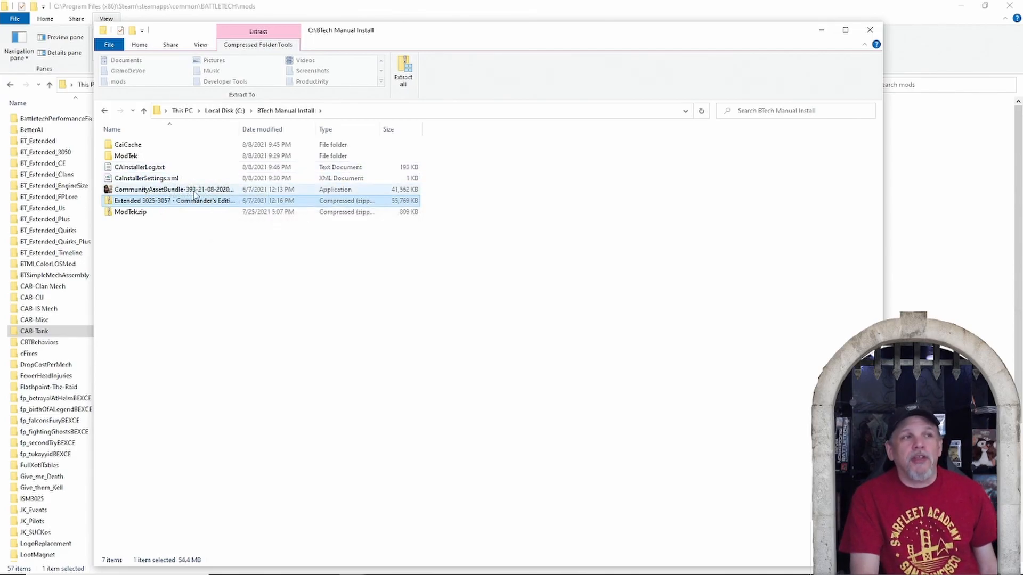
{"action": "mouse_move", "coordinate": [193, 196]}
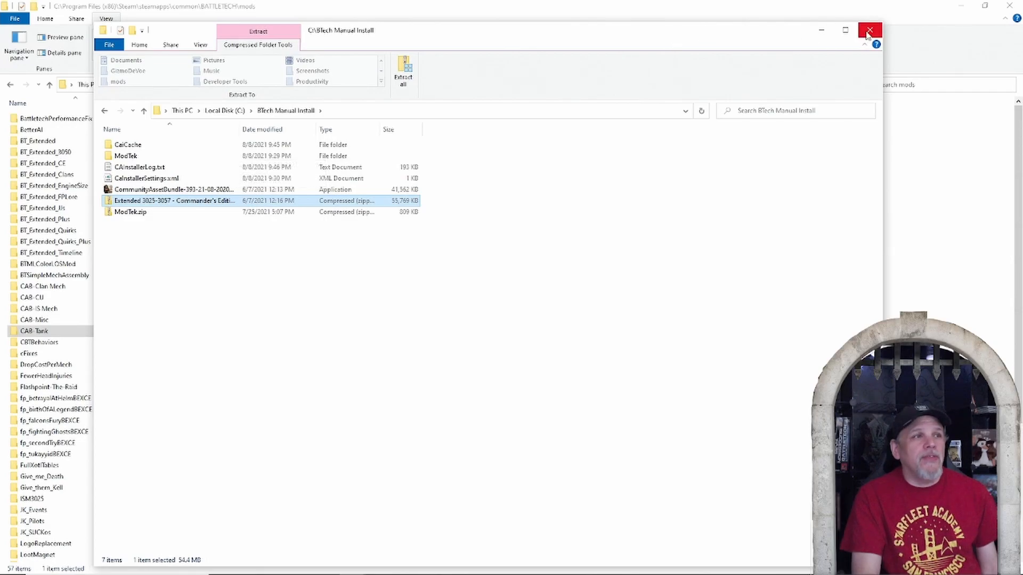
Close the BTech Manual Install Explorer window, leaving the mods folder with 57 items.
{"action": "left_click", "coordinate": [871, 31]}
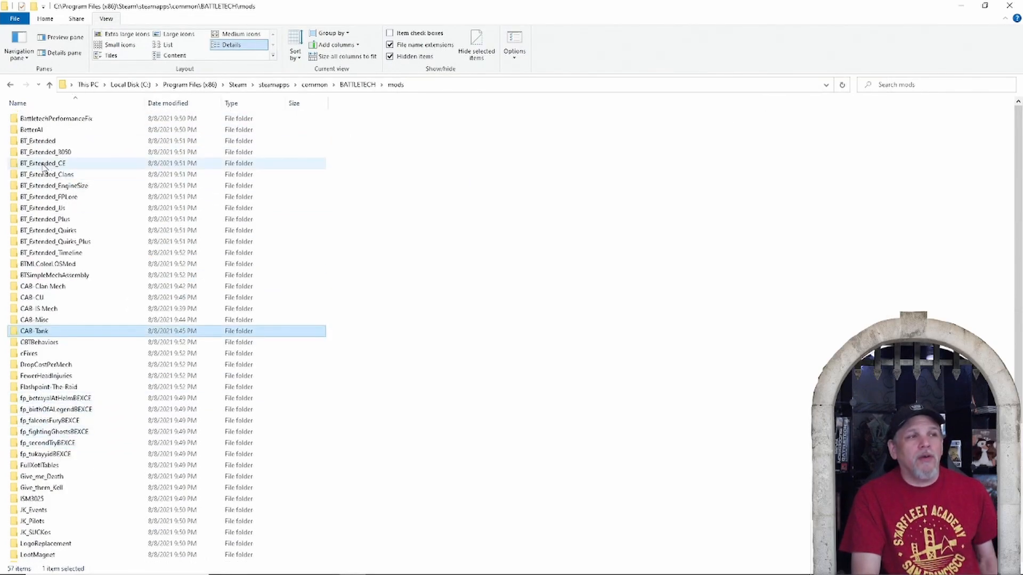
{"action": "mouse_move", "coordinate": [74, 376]}
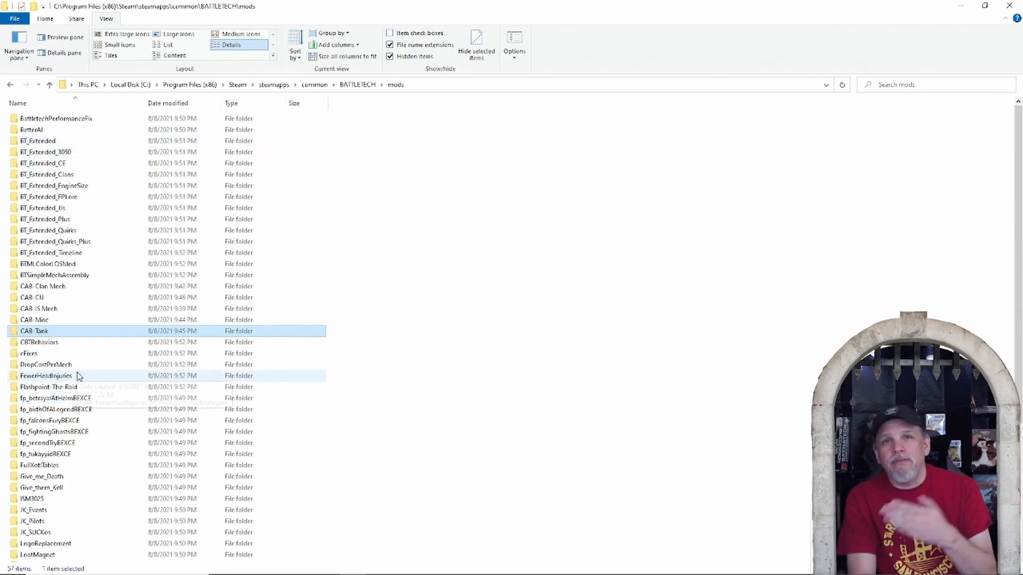
{"action": "mouse_move", "coordinate": [95, 397]}
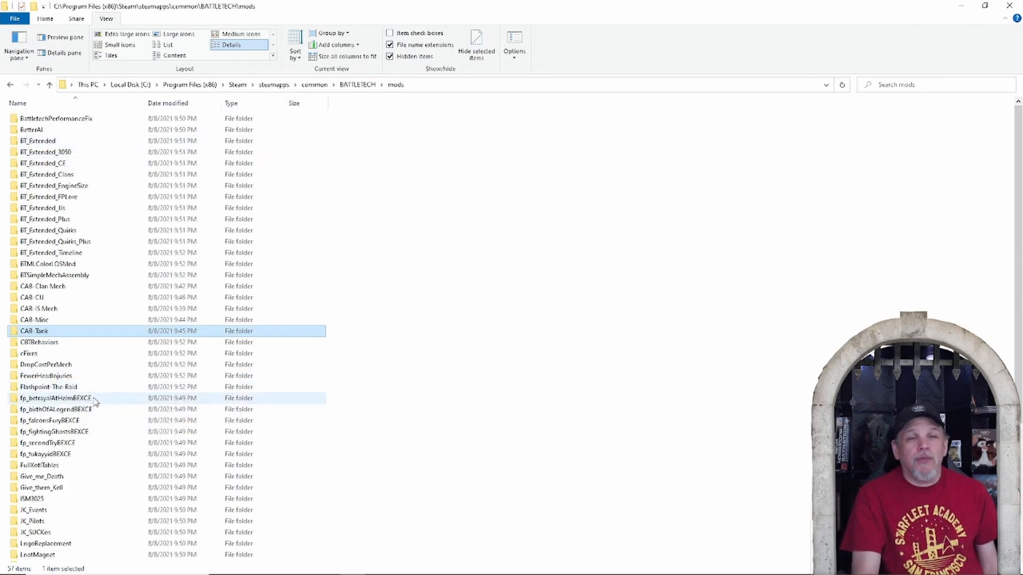
Enter the ModTek folder listing its 12 files including ModTekInjector.exe.
{"action": "scroll", "scroll_direction": "down", "scroll_amount": 3}
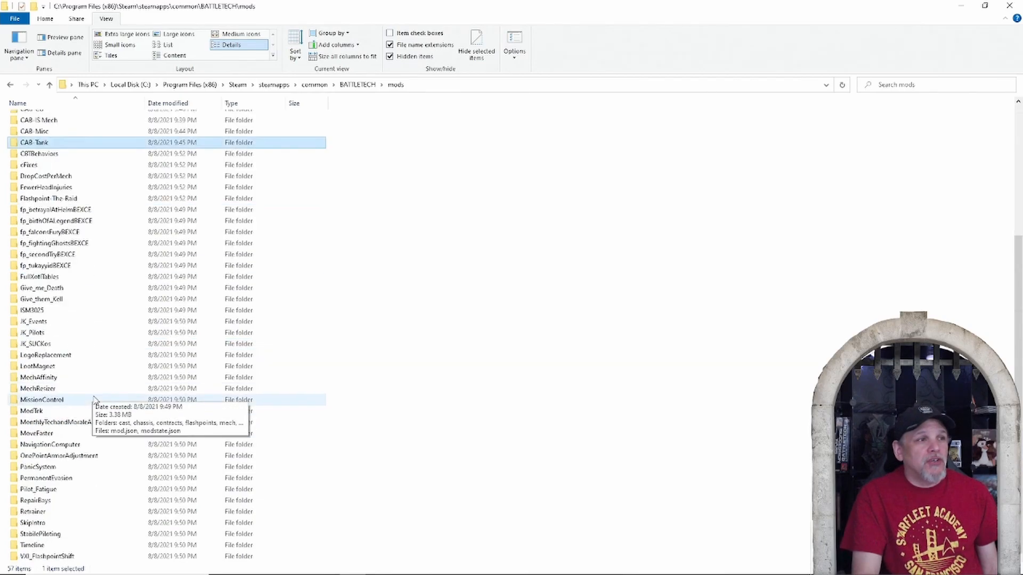
{"action": "double_click", "coordinate": [32, 410]}
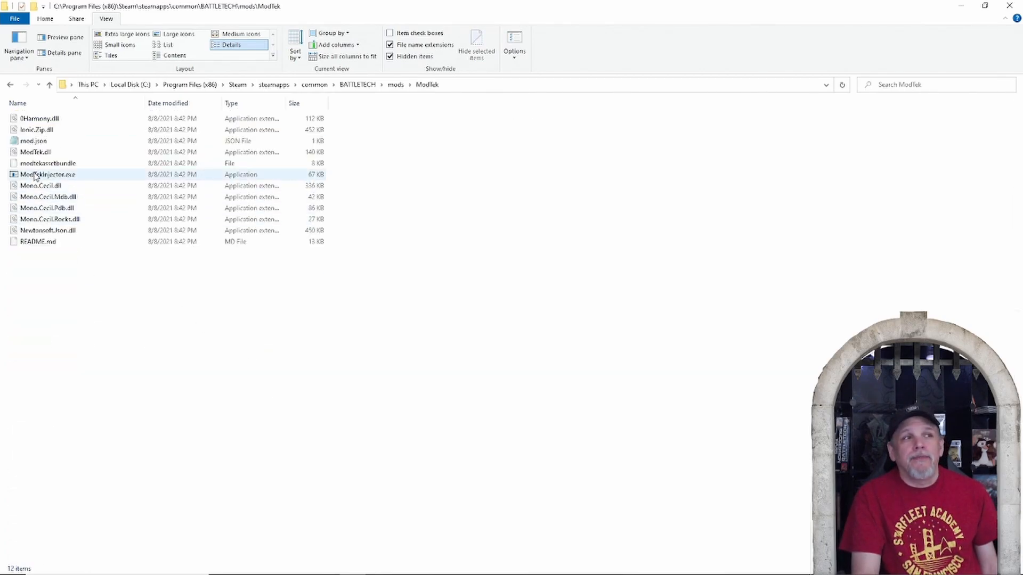
Run ModTekInjector.exe to inject ModTek into Assembly-CSharp.dll, then go back up to the mods folder.
{"action": "double_click", "coordinate": [47, 174]}
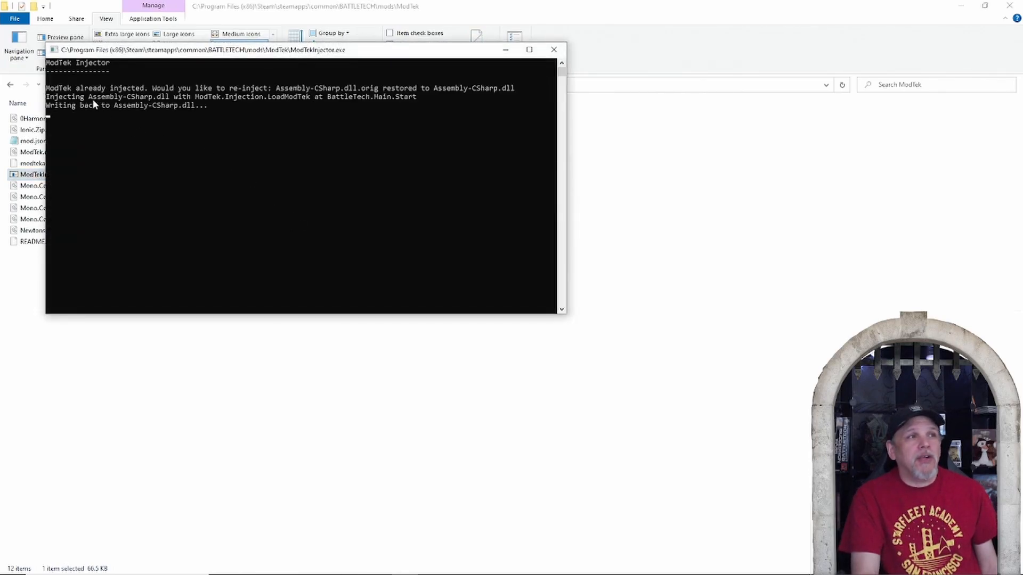
{"action": "left_click", "coordinate": [553, 49]}
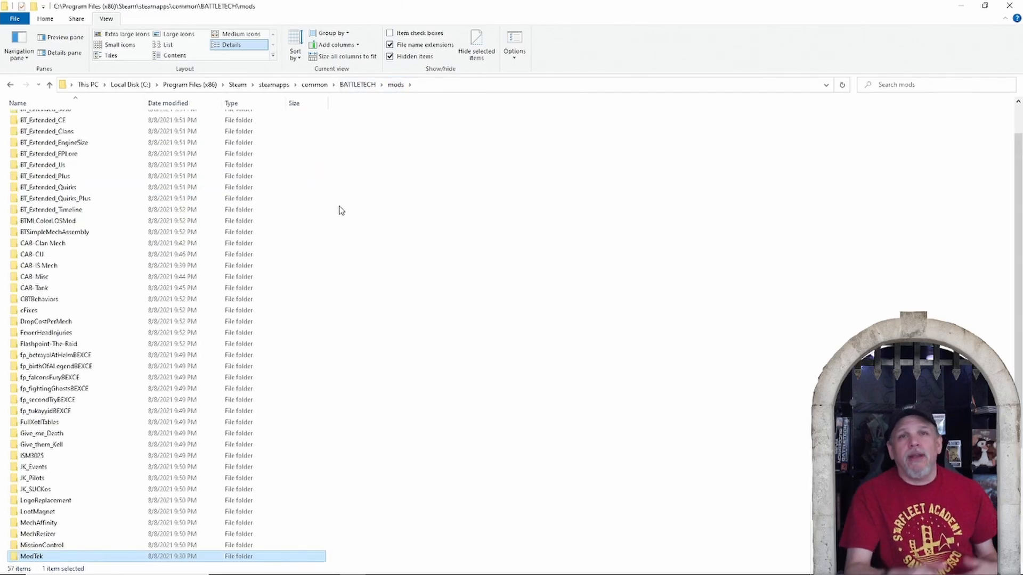
{"action": "mouse_move", "coordinate": [336, 210]}
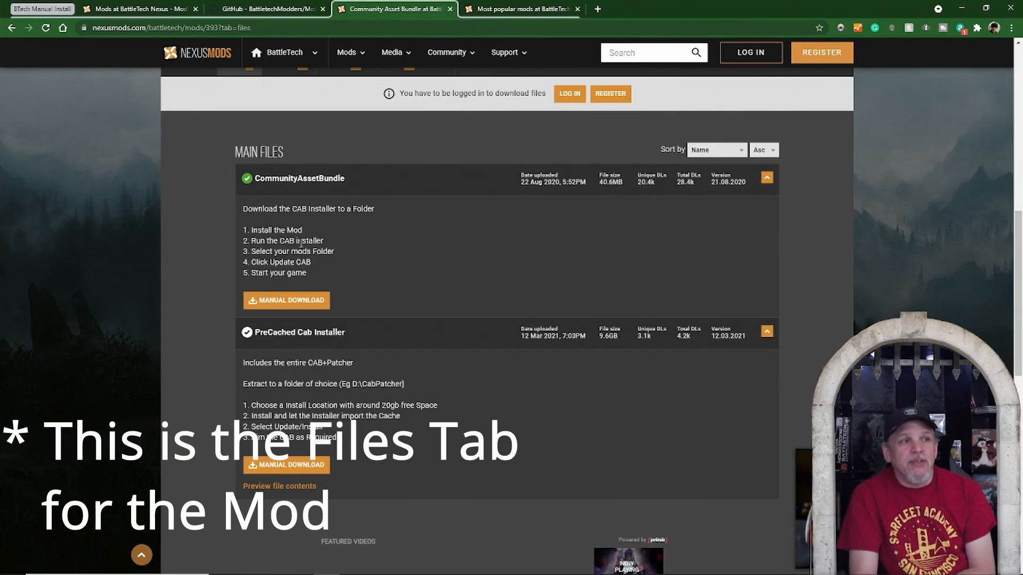
{"action": "mouse_move", "coordinate": [382, 191]}
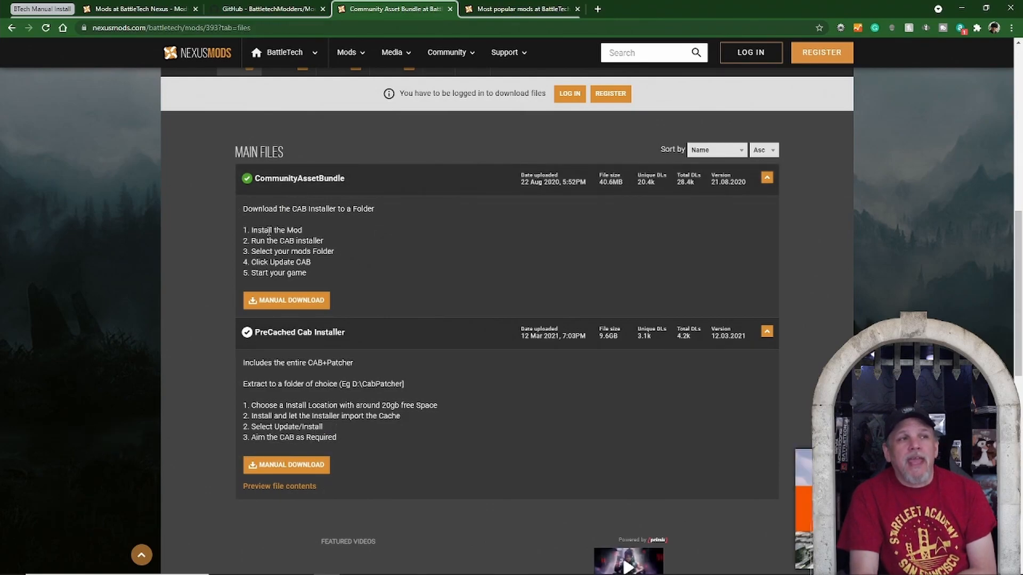
{"action": "mouse_move", "coordinate": [238, 273]}
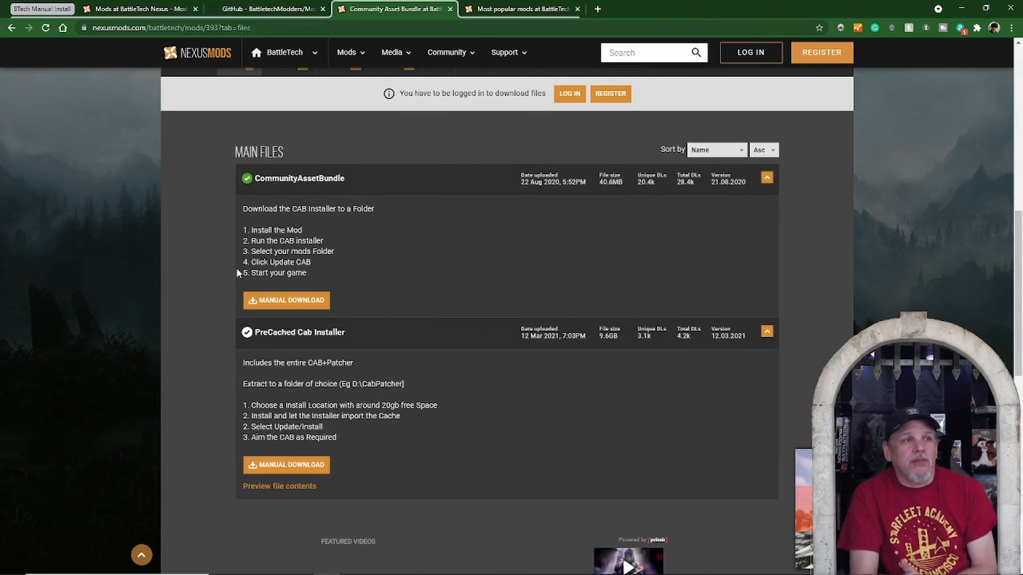